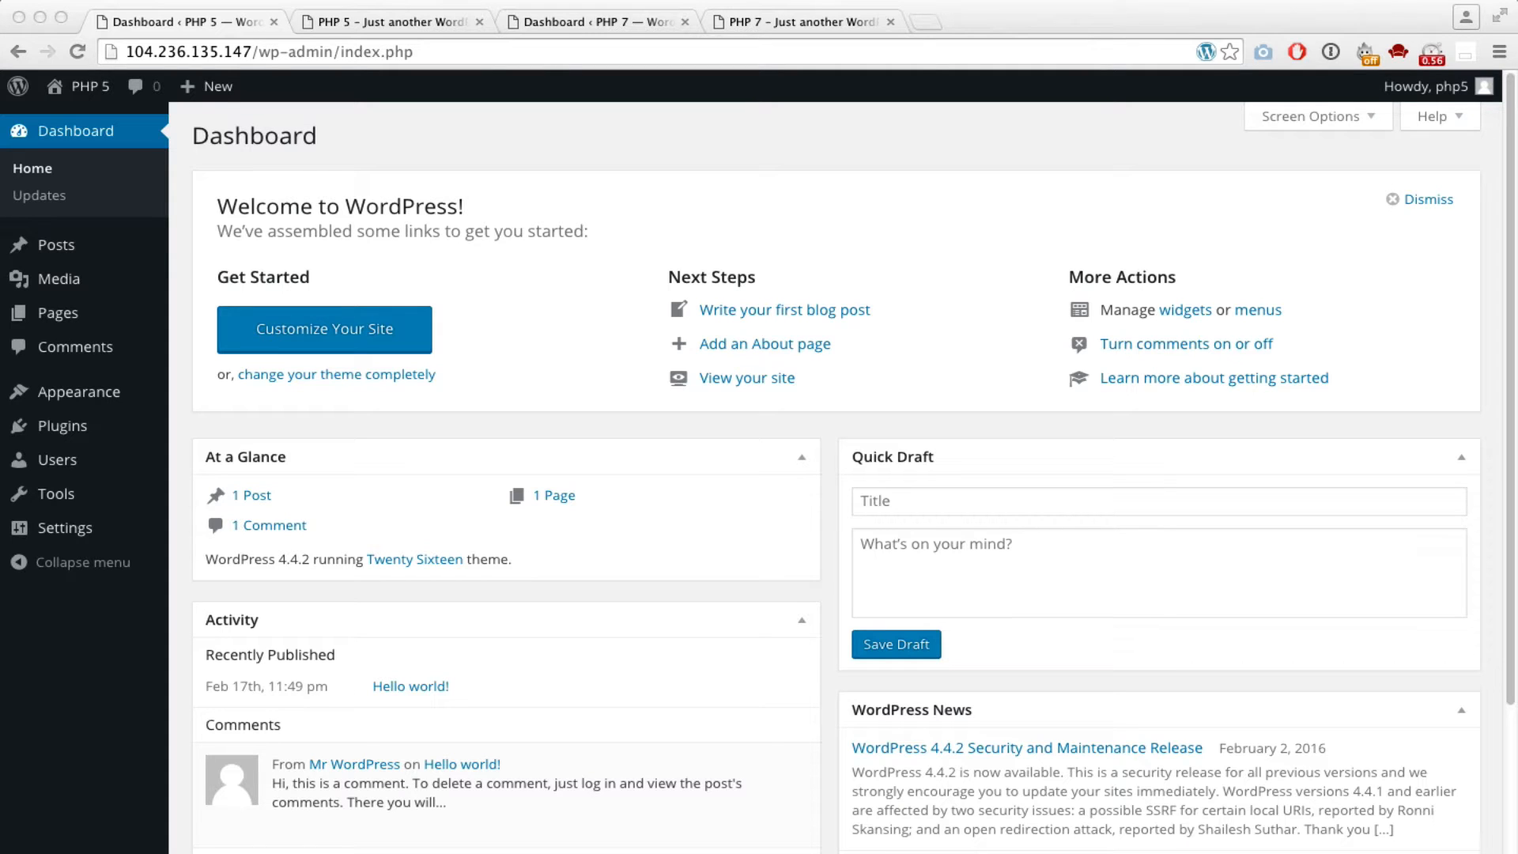
mouse_move(228, 49)
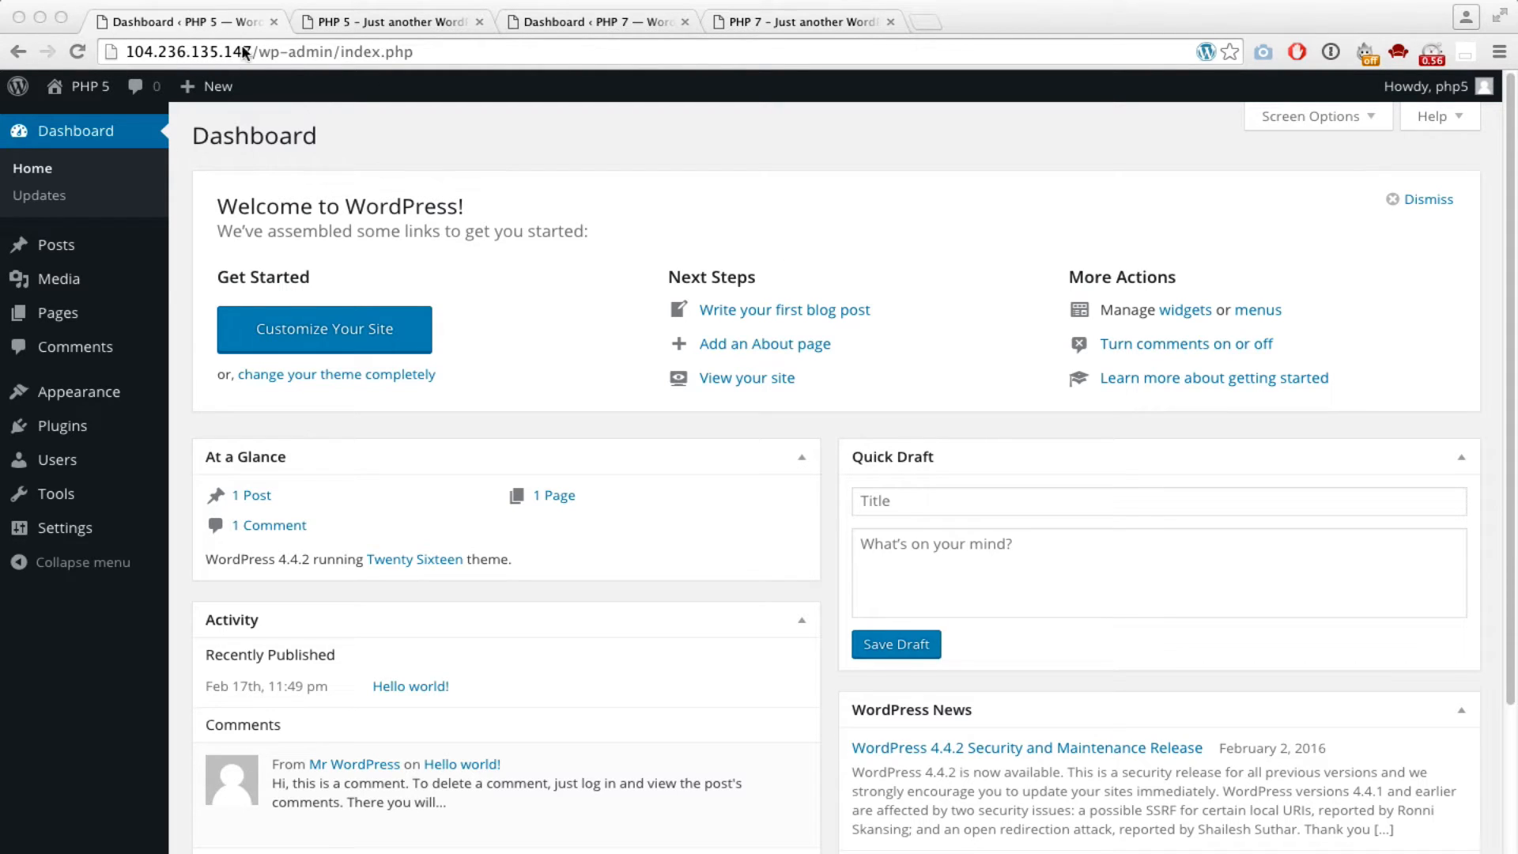
mouse_move(208, 54)
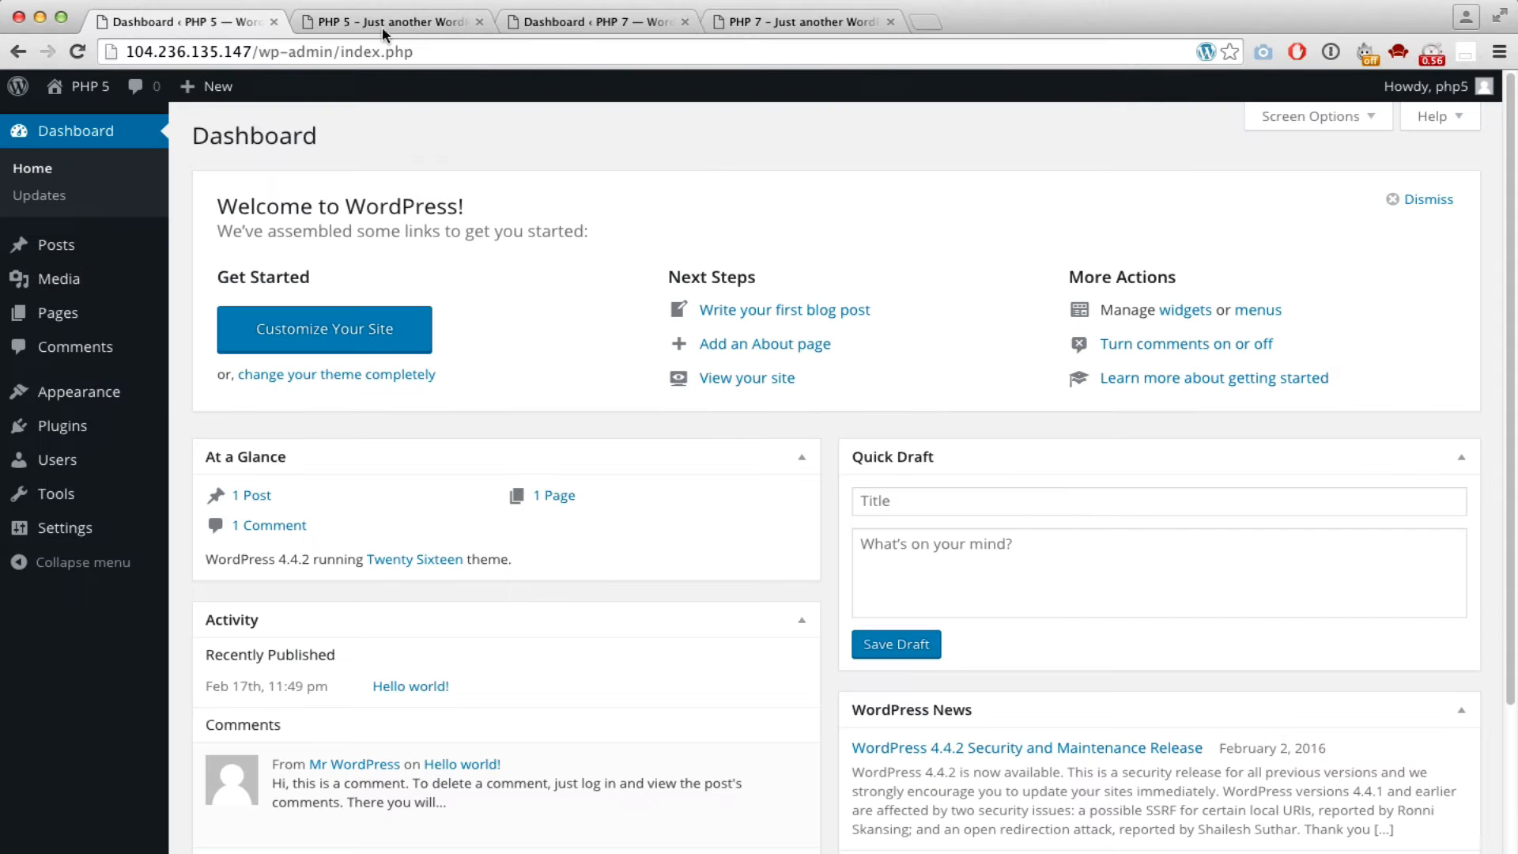
Step: Switch from the PHP 5 dashboard to the PHP 7 dashboard, then its front page
left_click(595, 22)
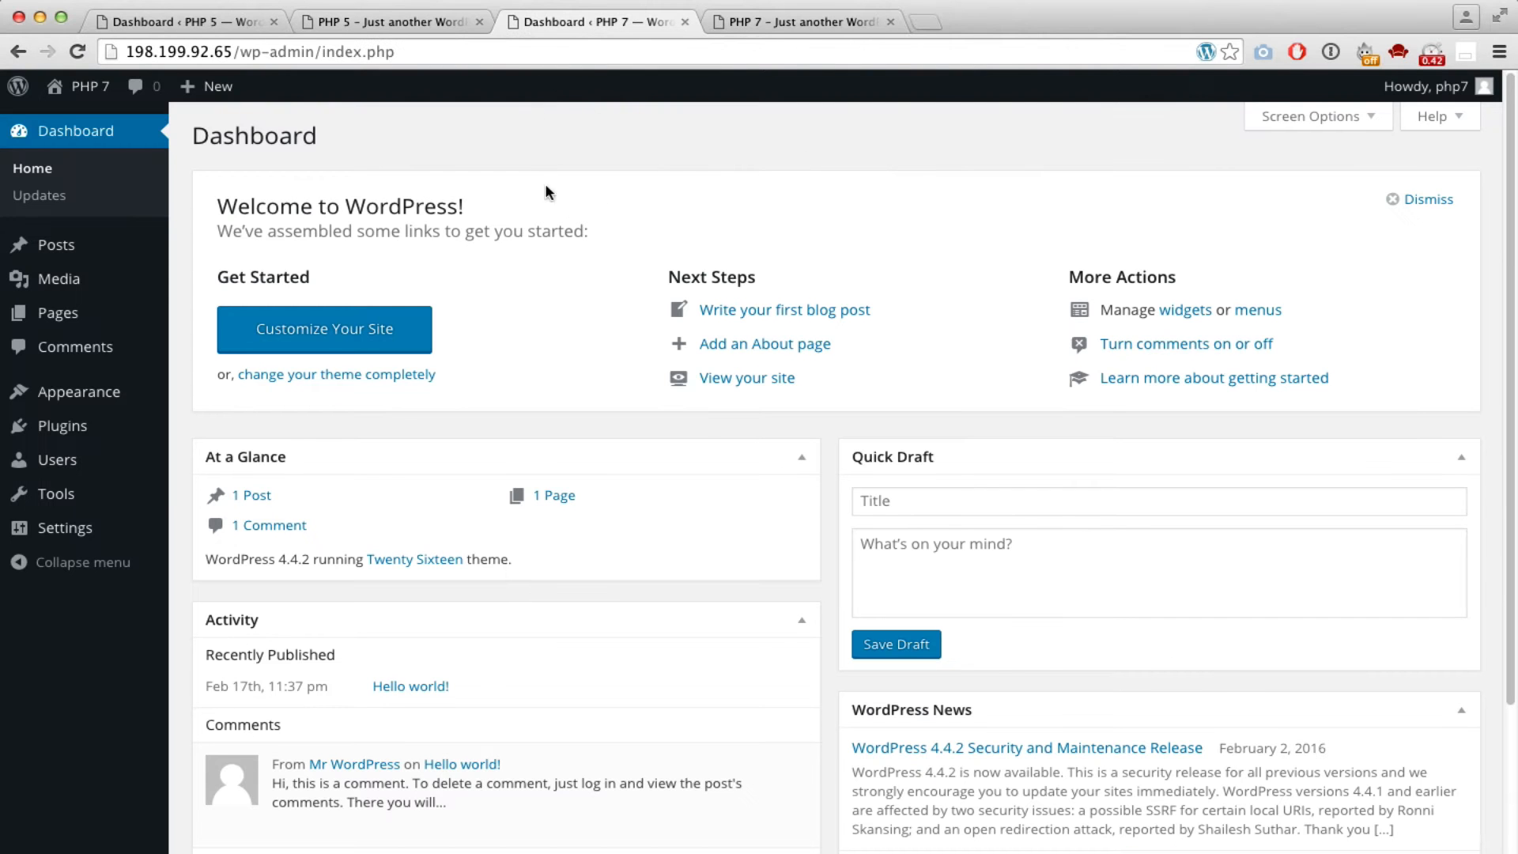
left_click(798, 22)
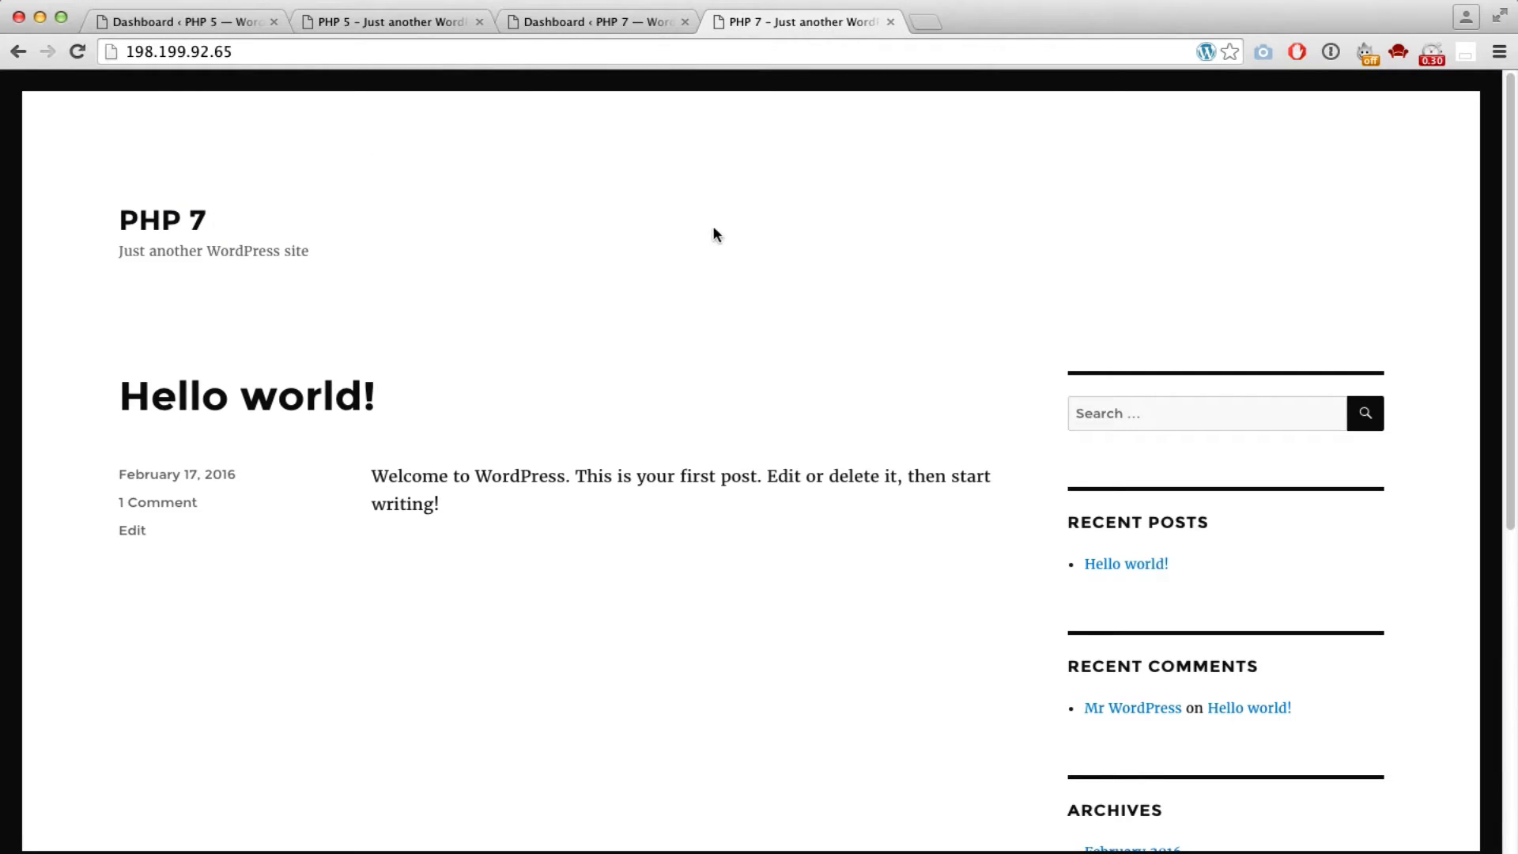
mouse_move(605, 139)
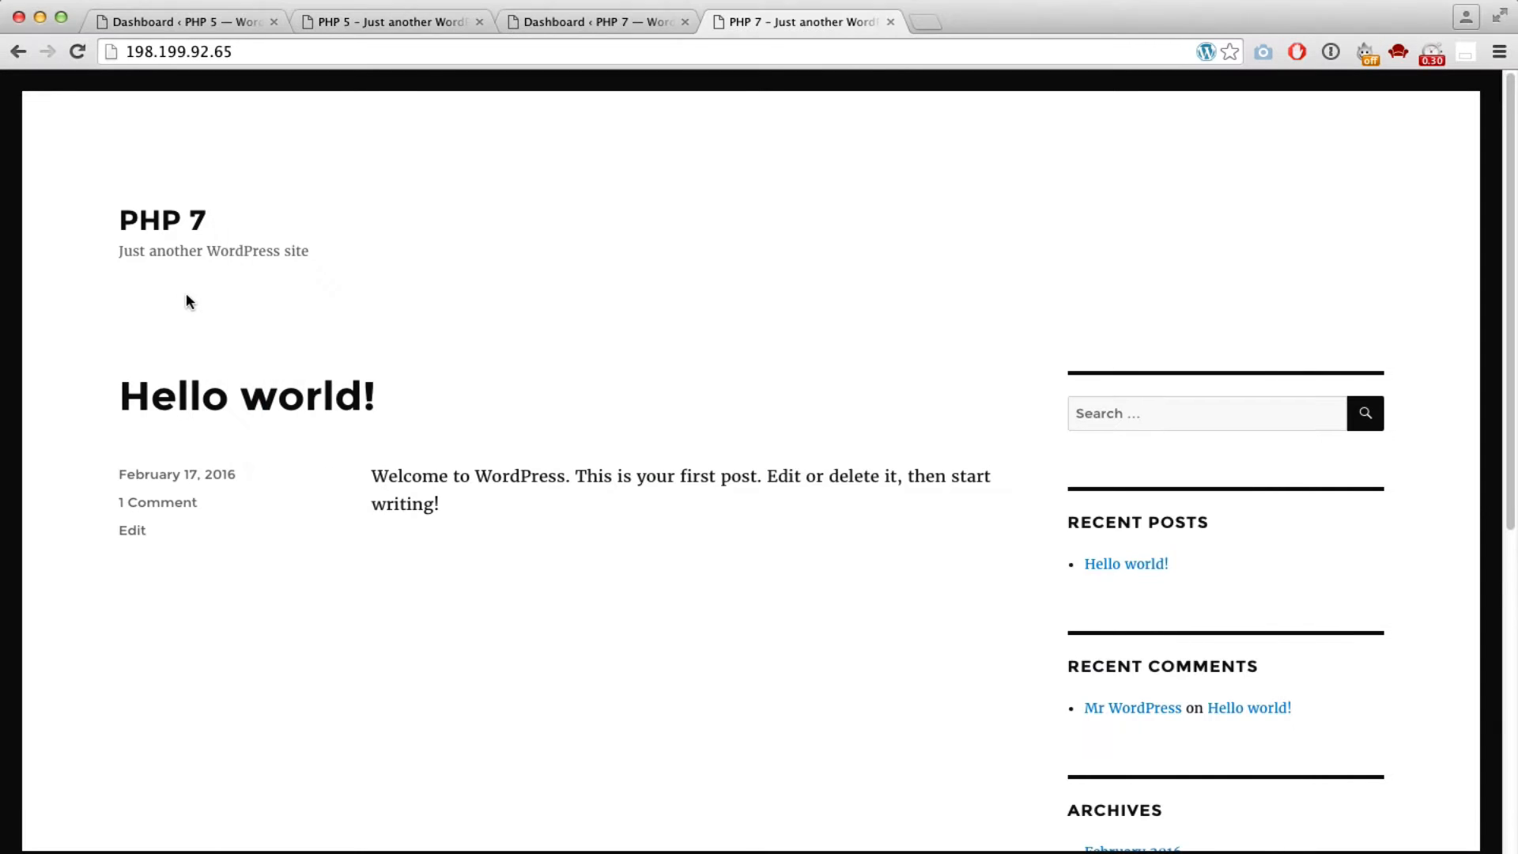
left_click(389, 22)
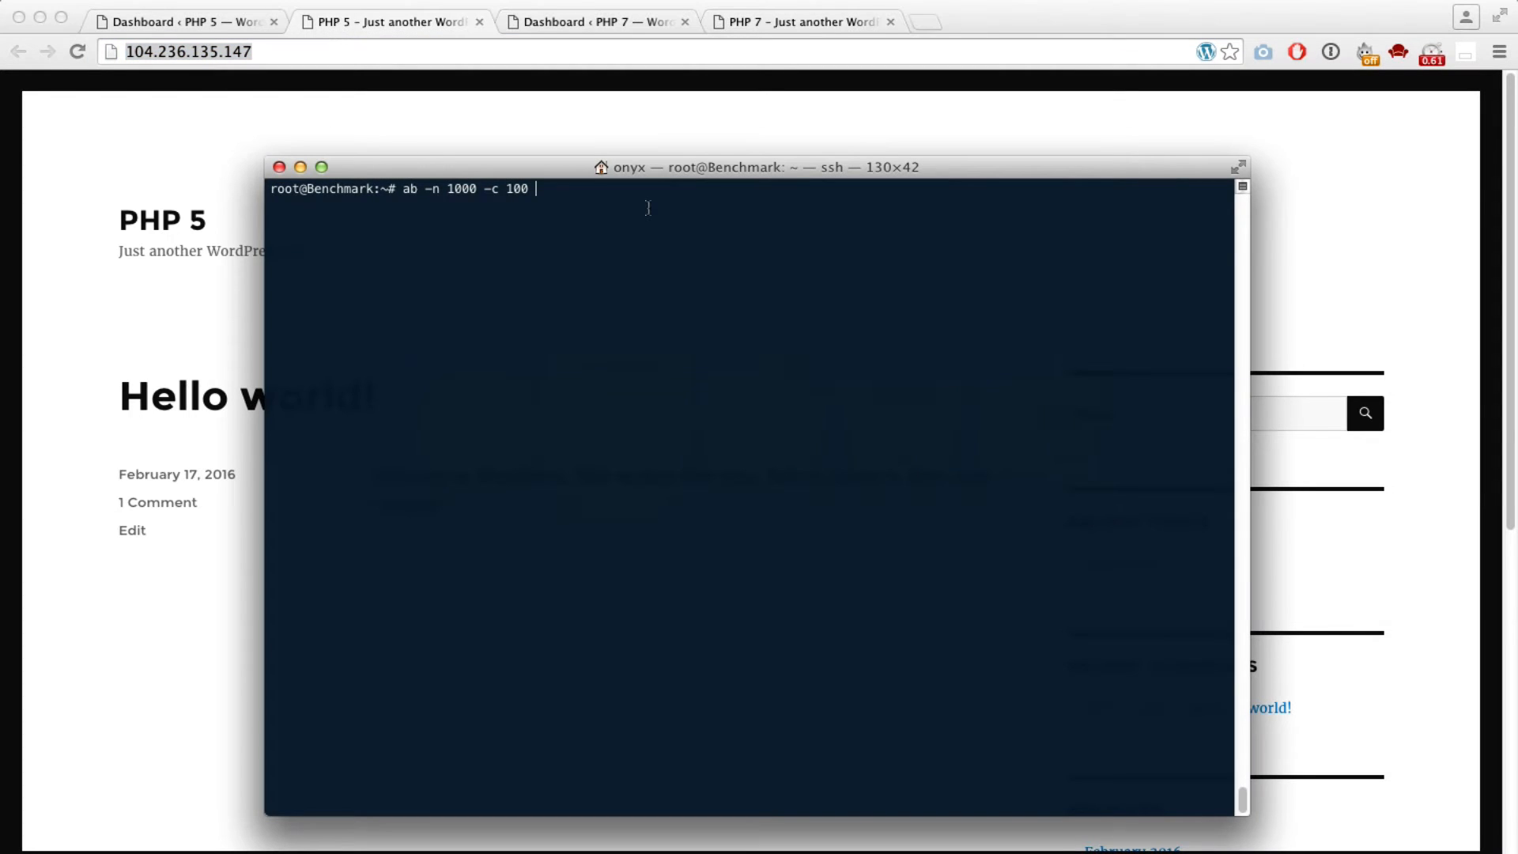
type("http://104.236.135.147/")
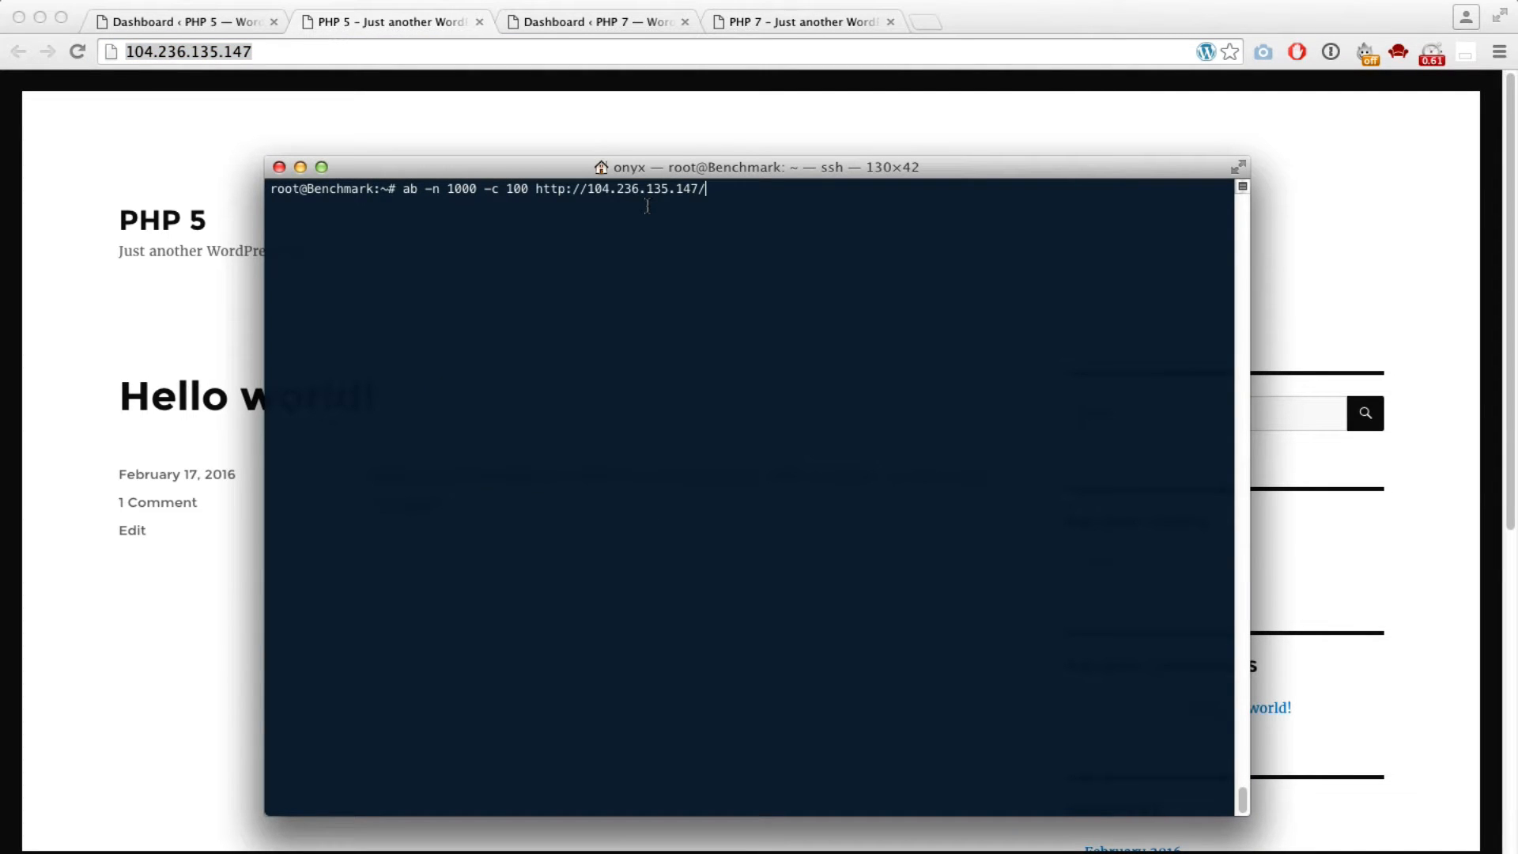
key("Return")
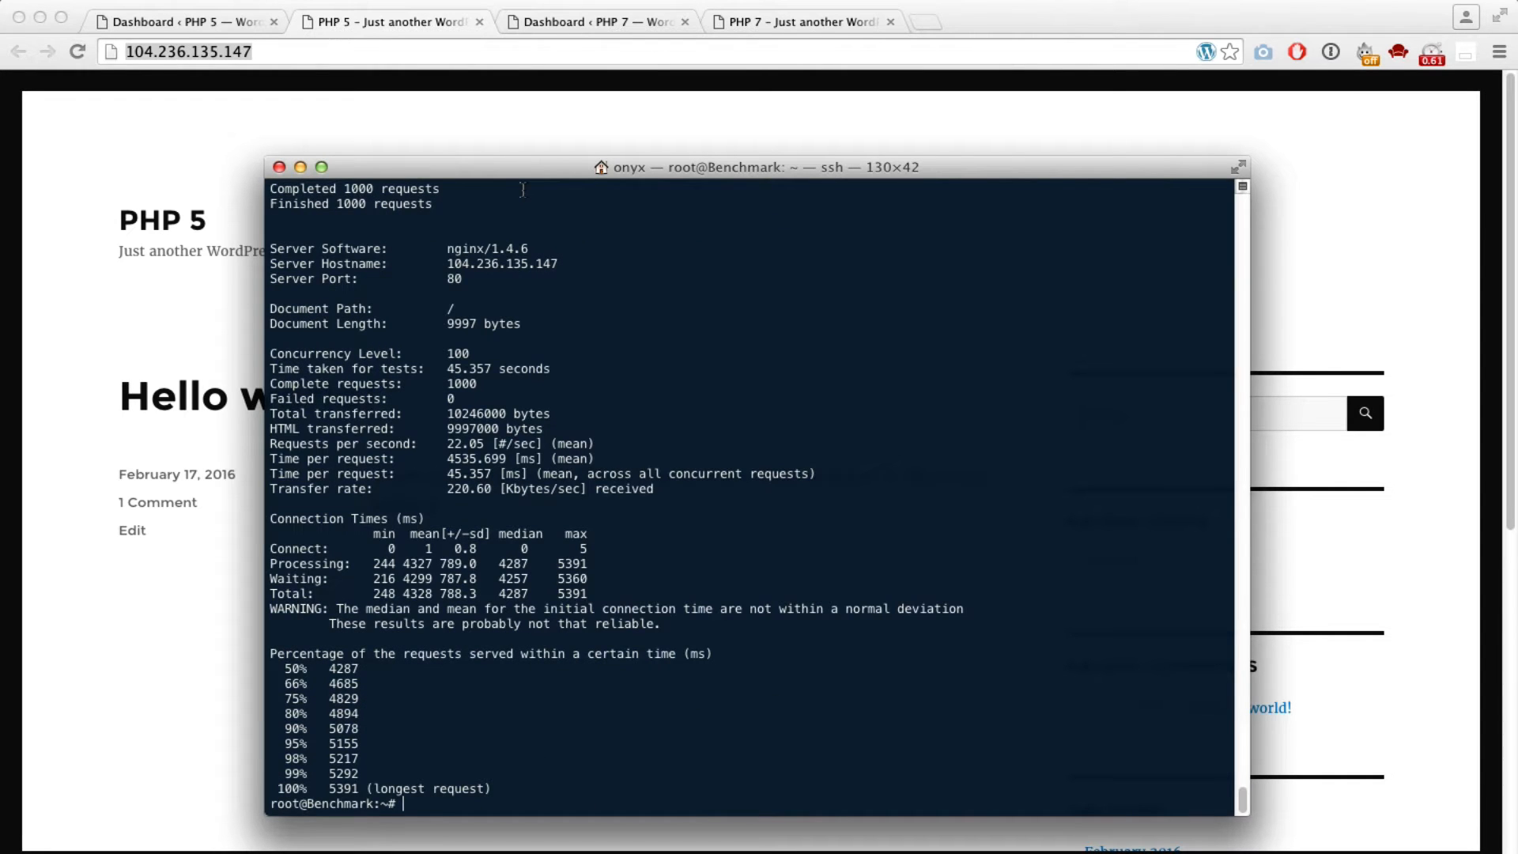
mouse_move(810, 434)
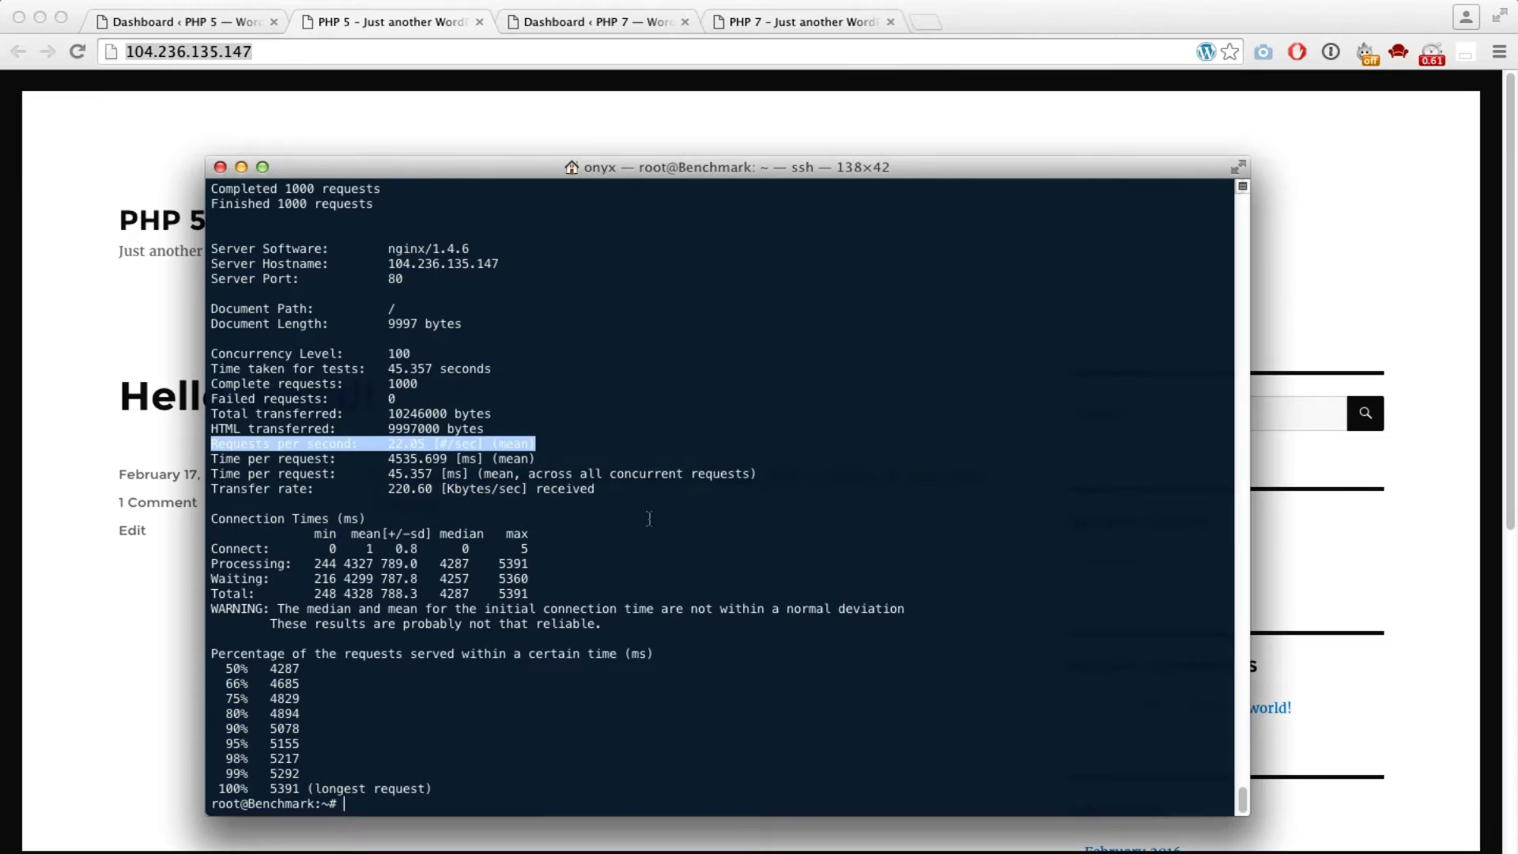
type("cl")
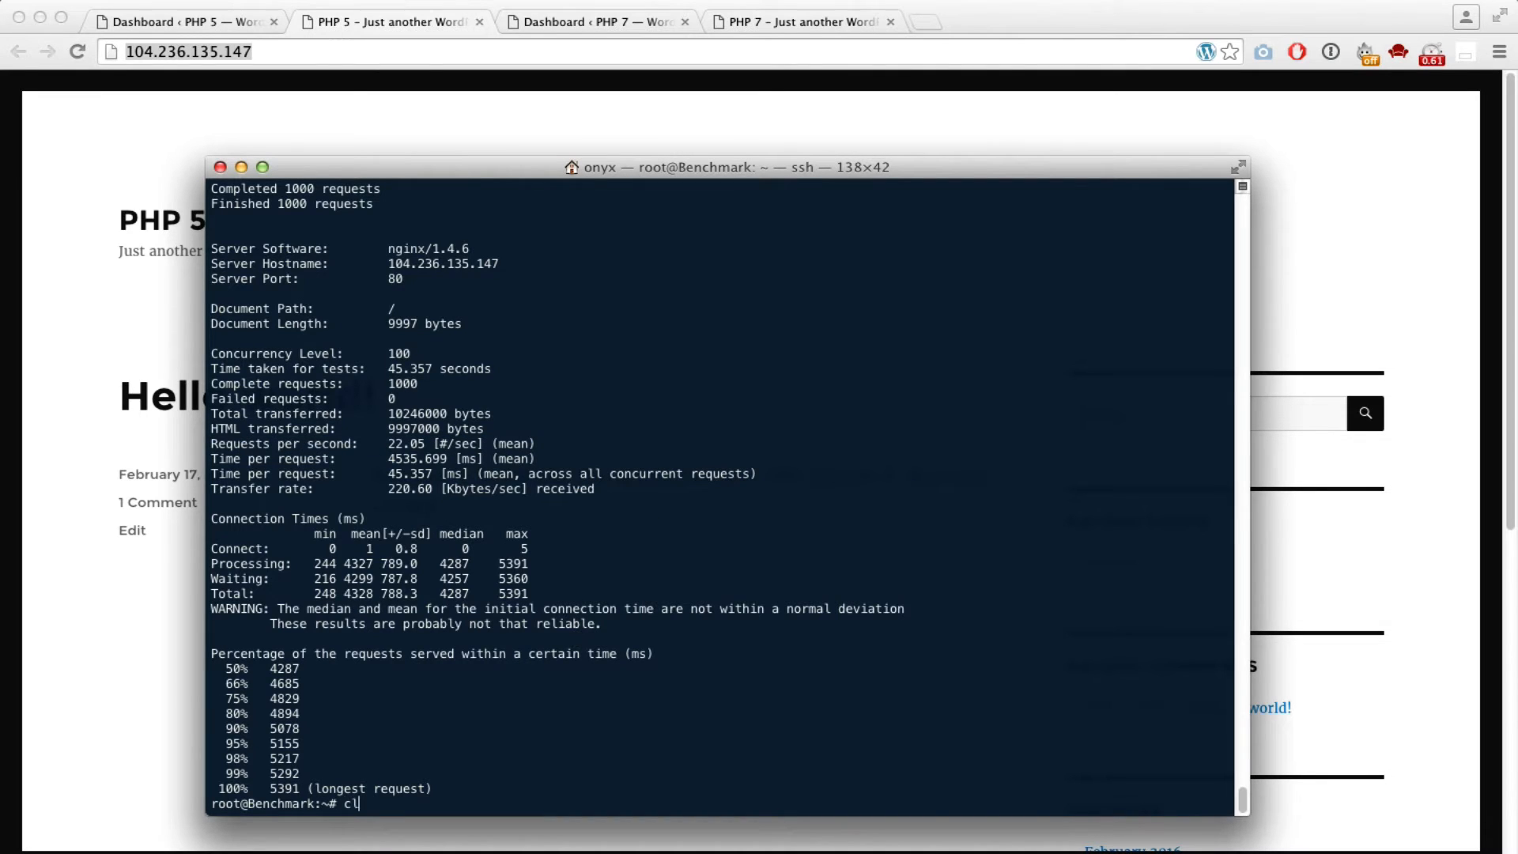
key("Enter")
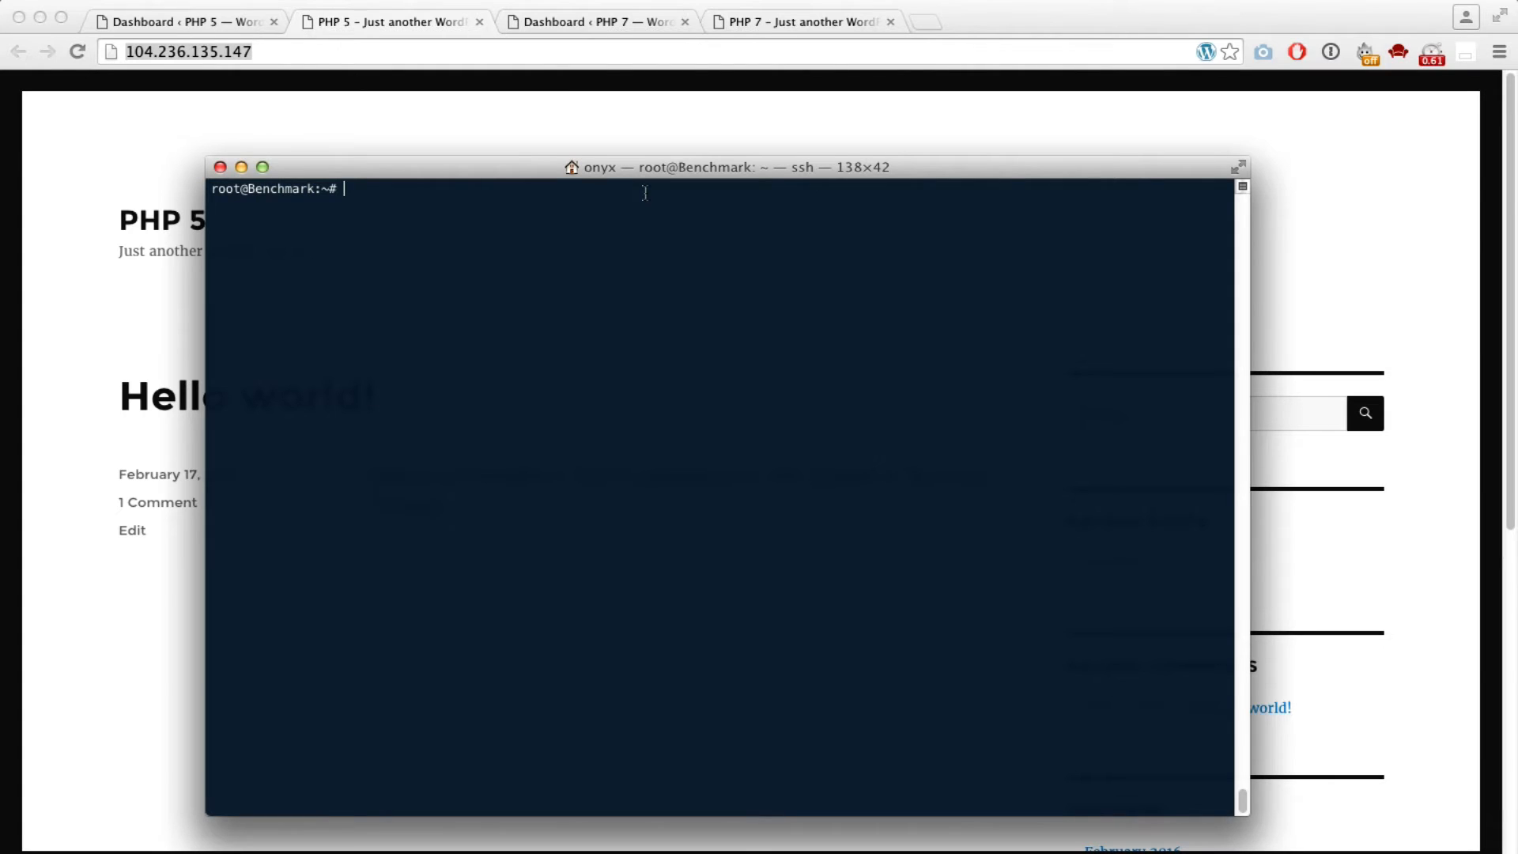
type("ab -n 1000 -c 100 http://104.236.135.147")
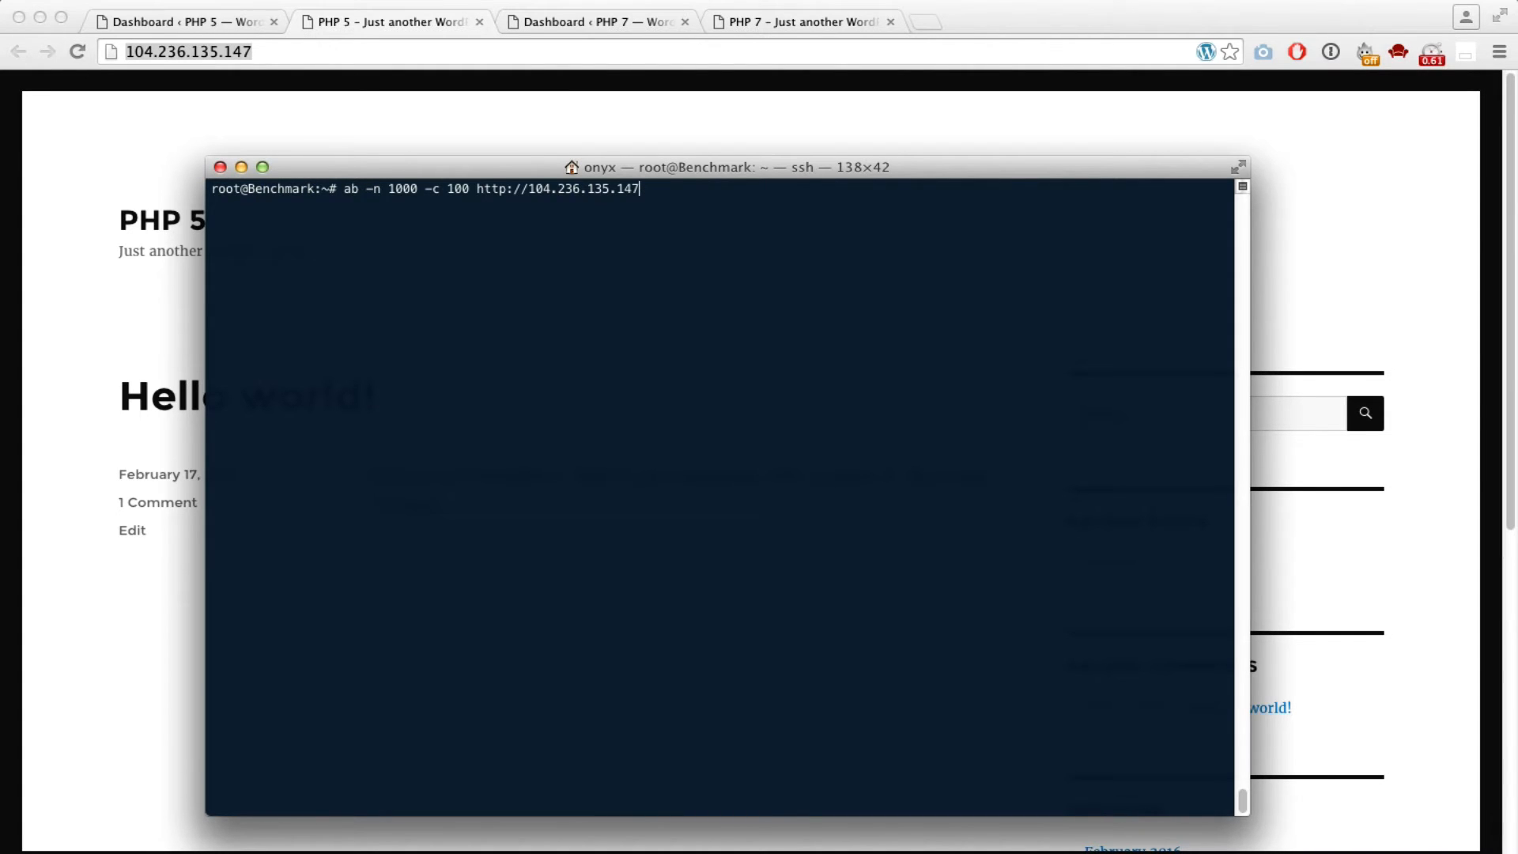
key("Backspace")
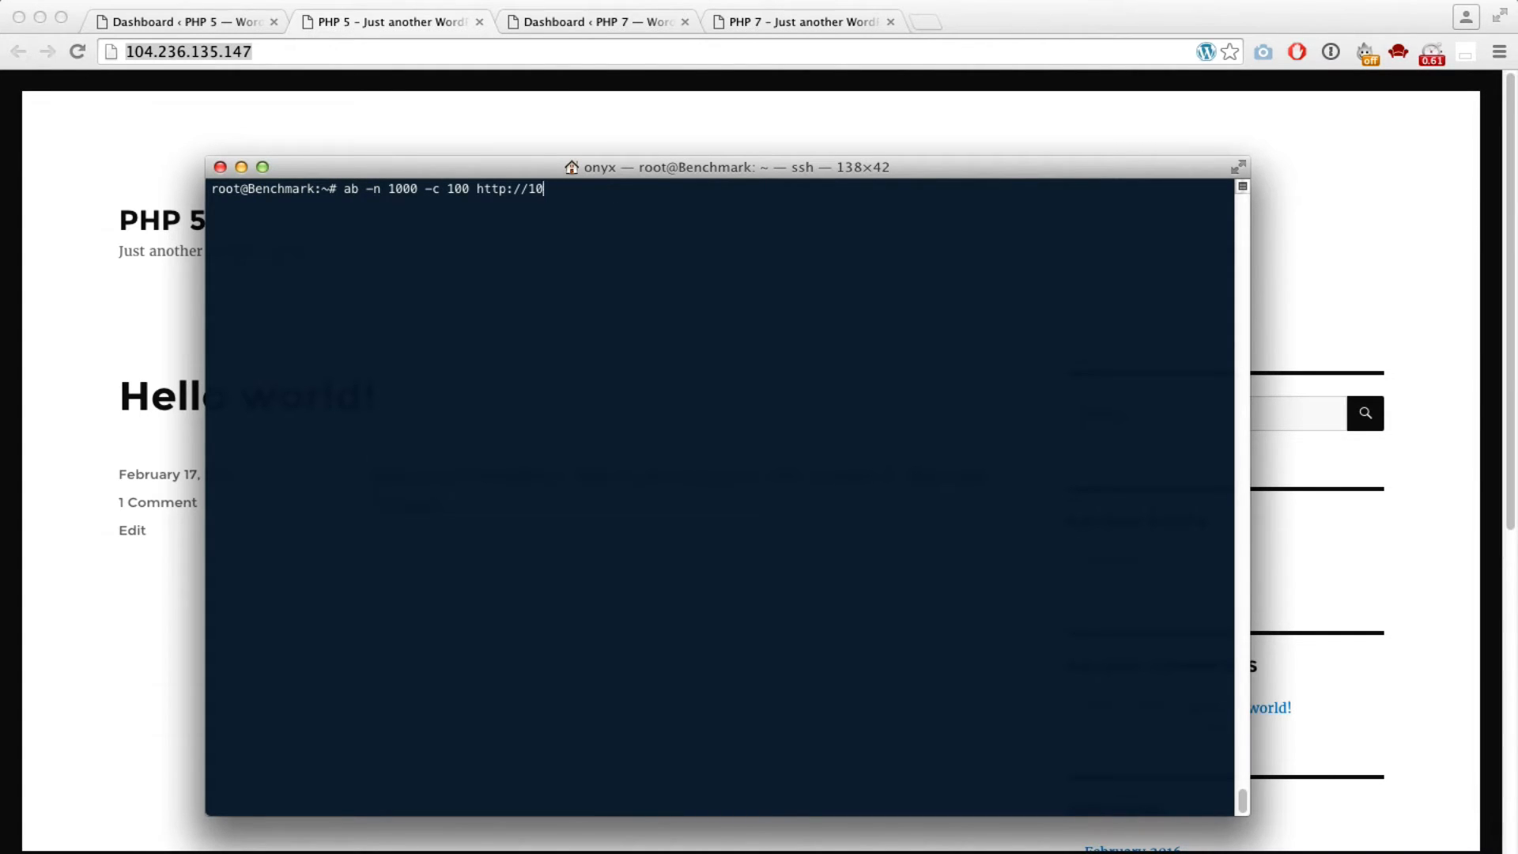
key("Backspace")
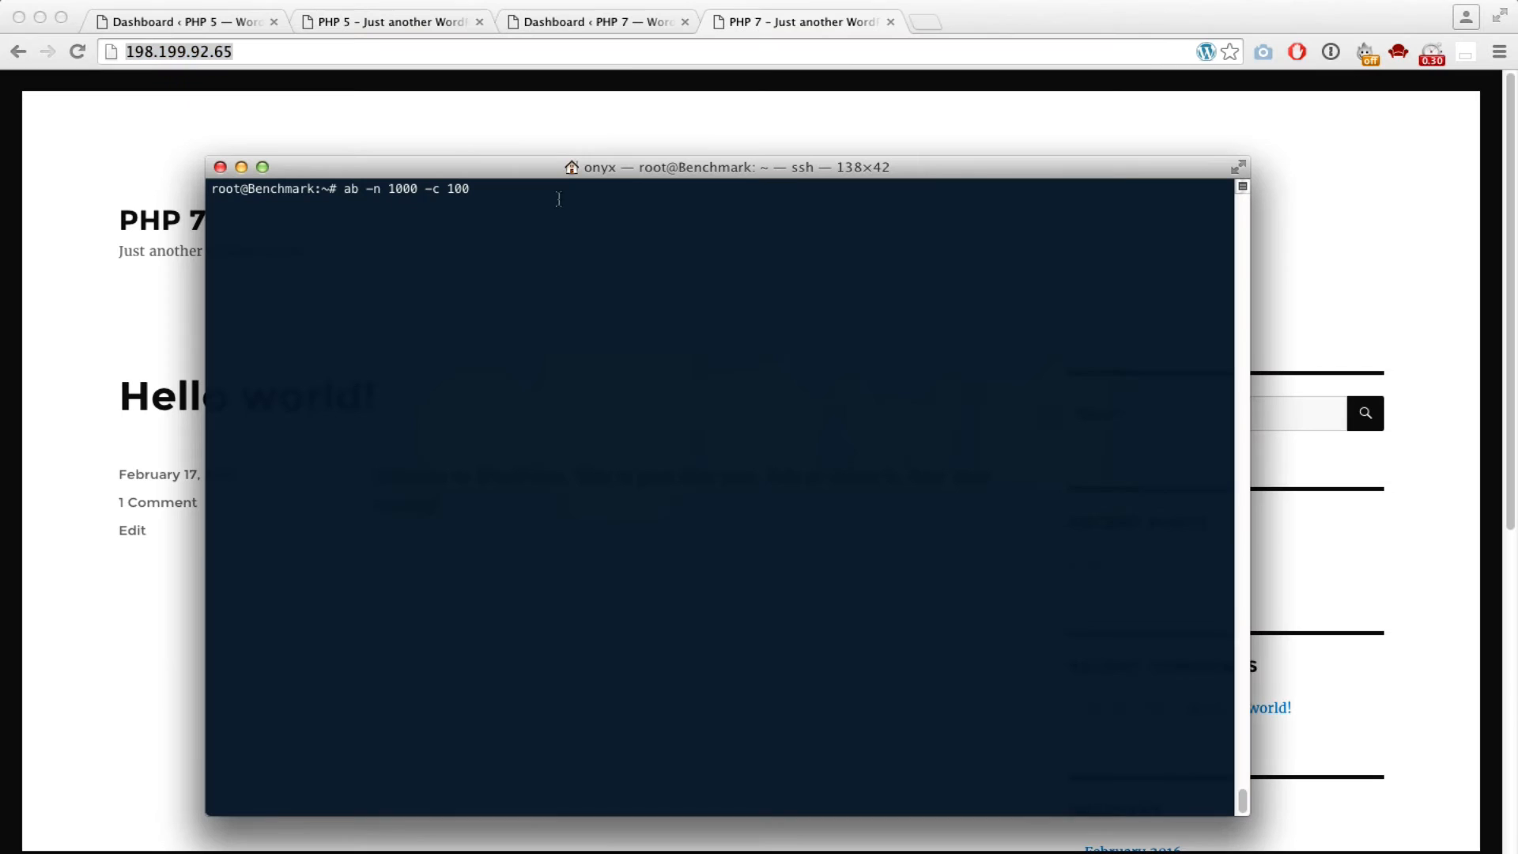
type("http://198.199.92.65/")
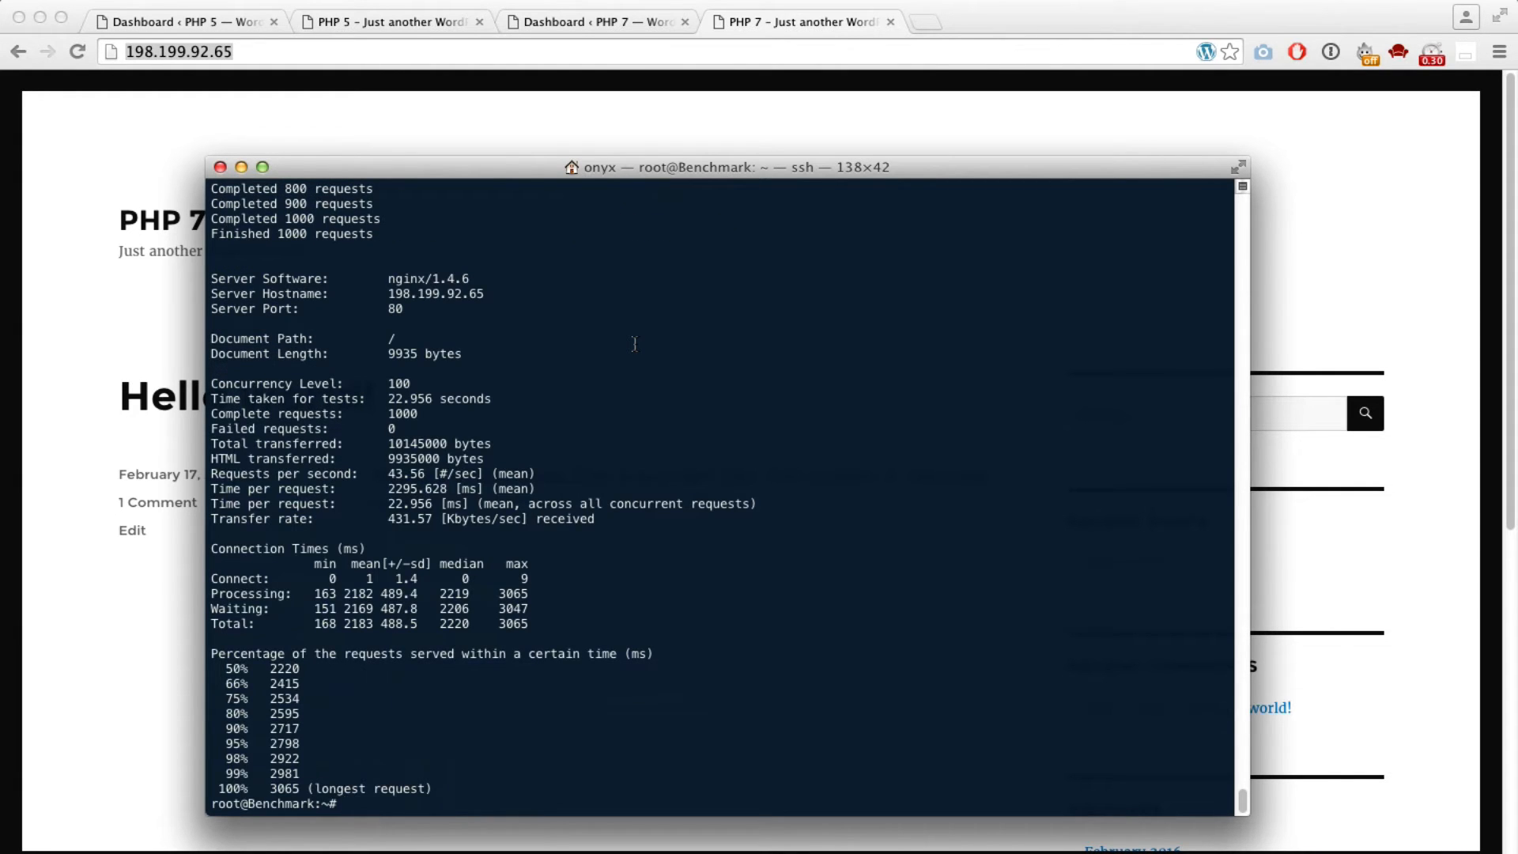
mouse_move(452, 413)
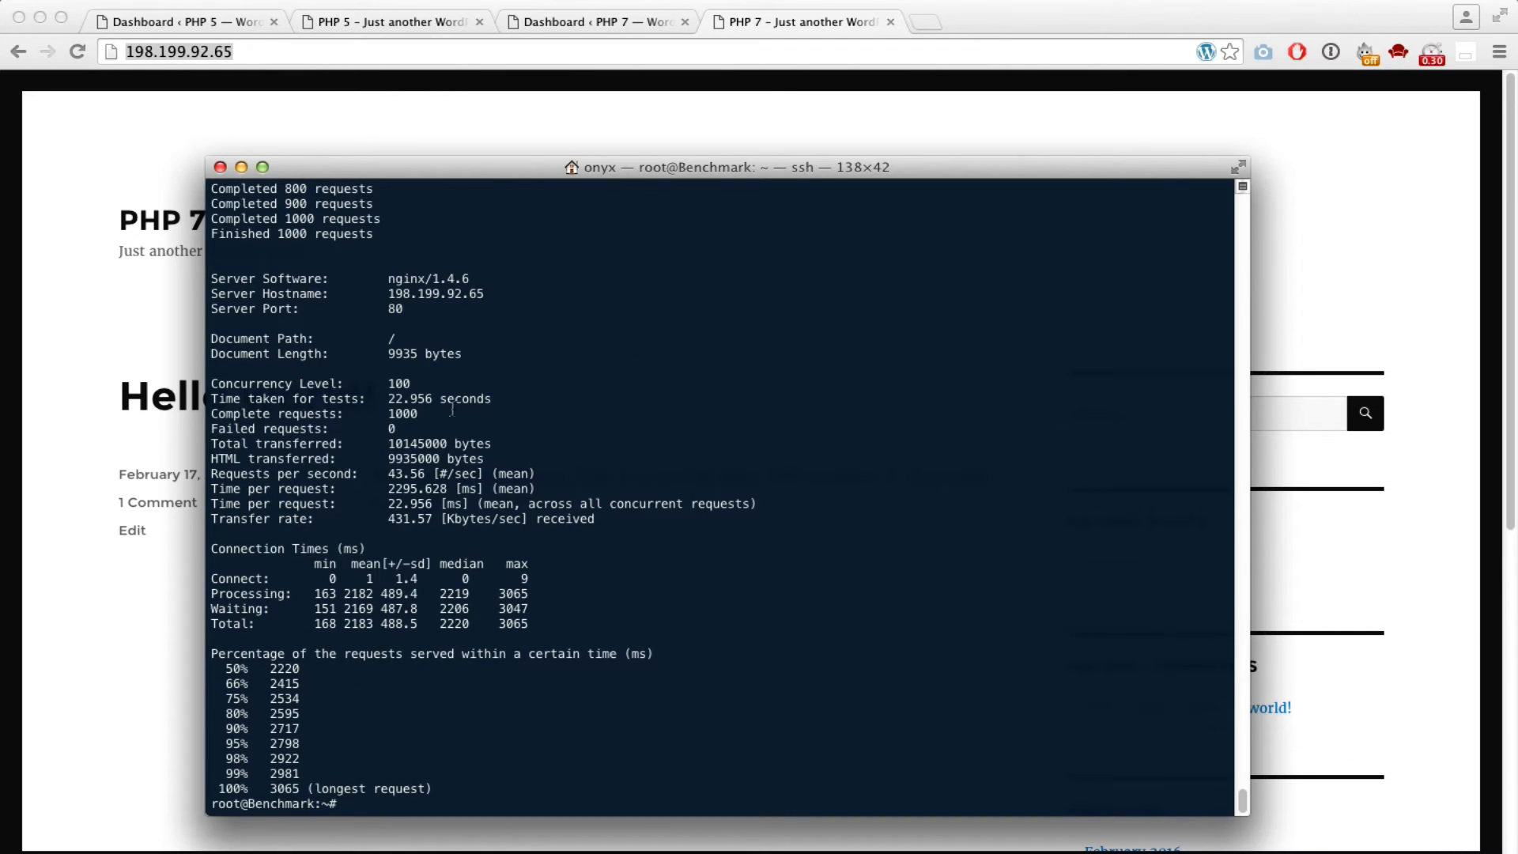
Step: Highlight the PHP 7 result of about 43.56 requests per second
left_click_drag(211, 398, 321, 398)
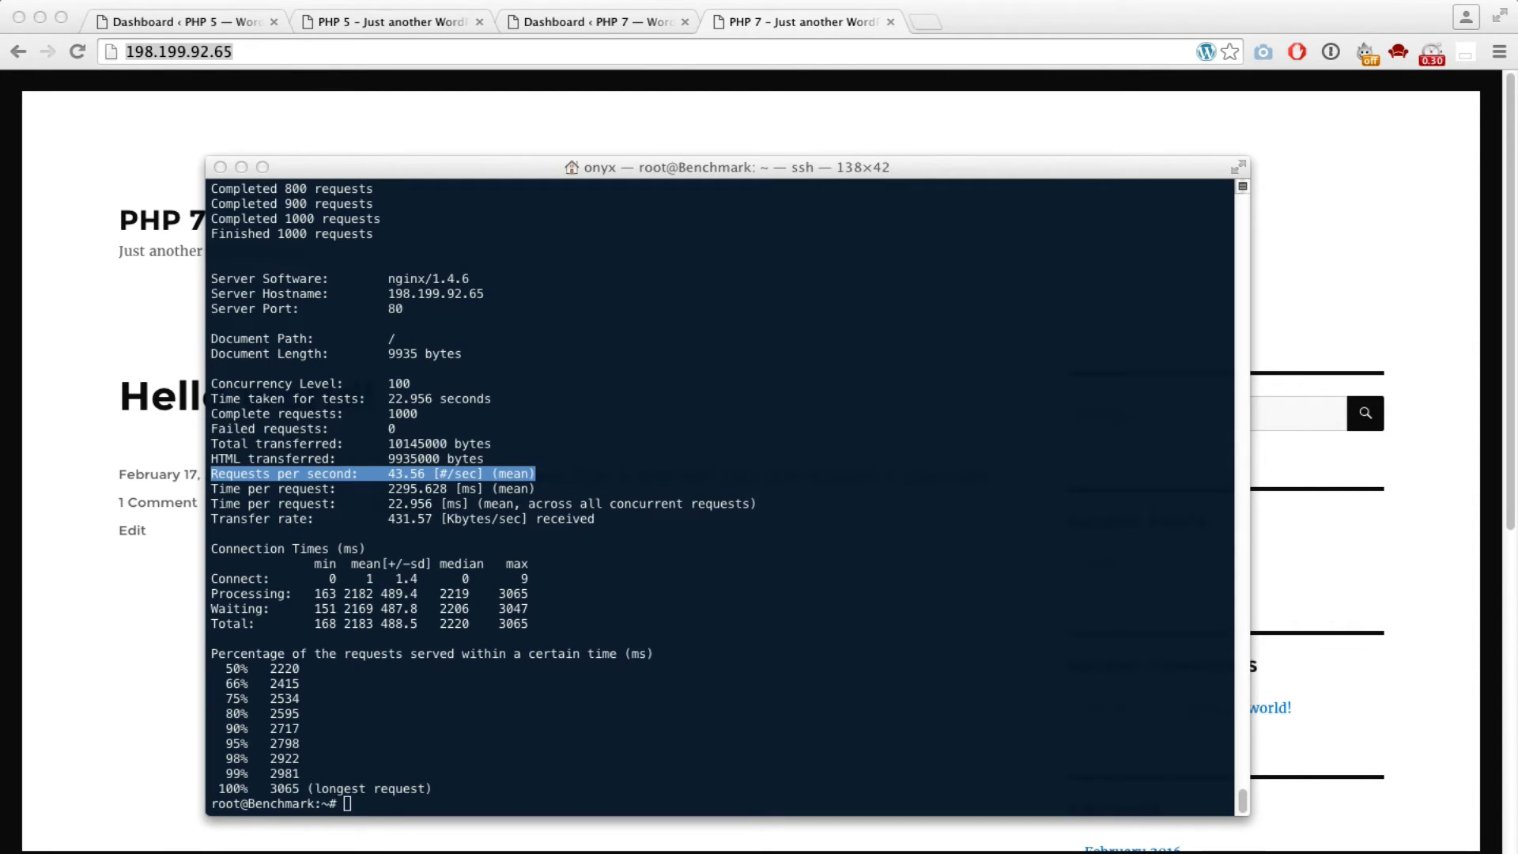
mouse_move(204, 558)
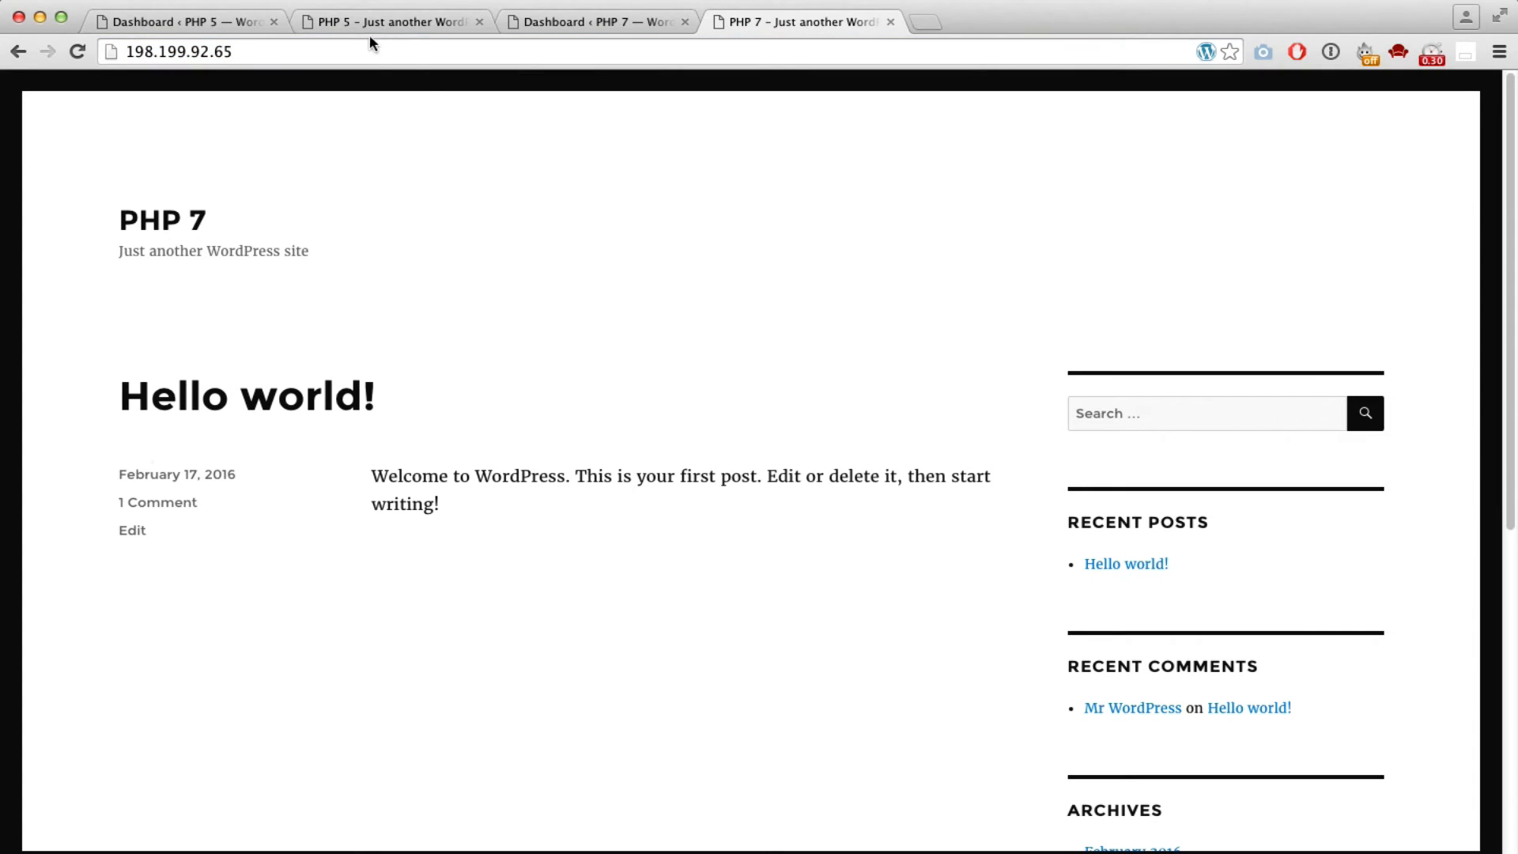
Step: Activate WP Super Cache on the PHP 5 site and go to its settings
left_click(182, 20)
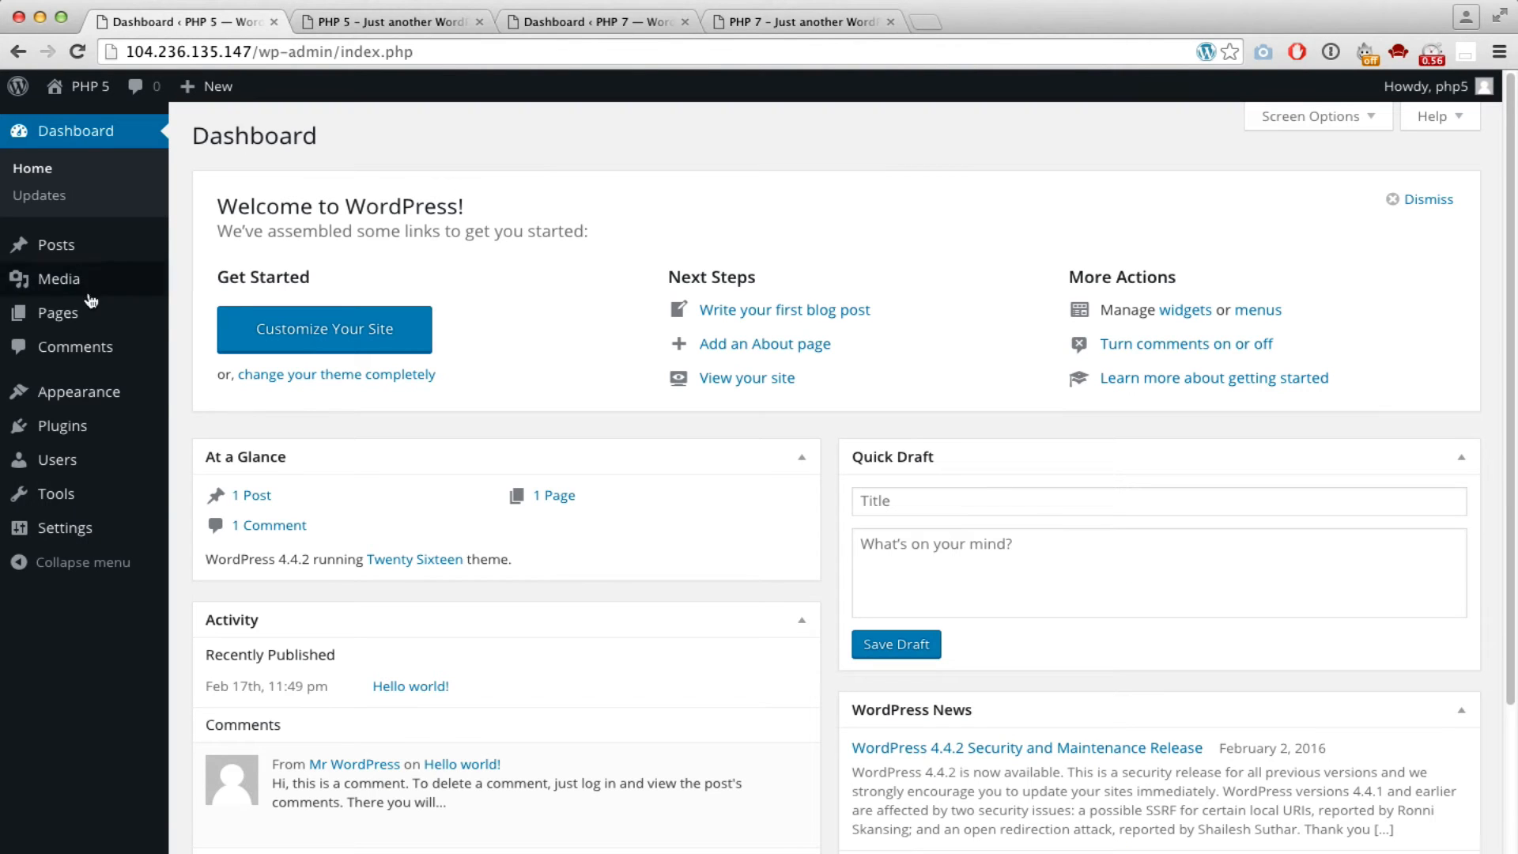
mouse_move(79, 392)
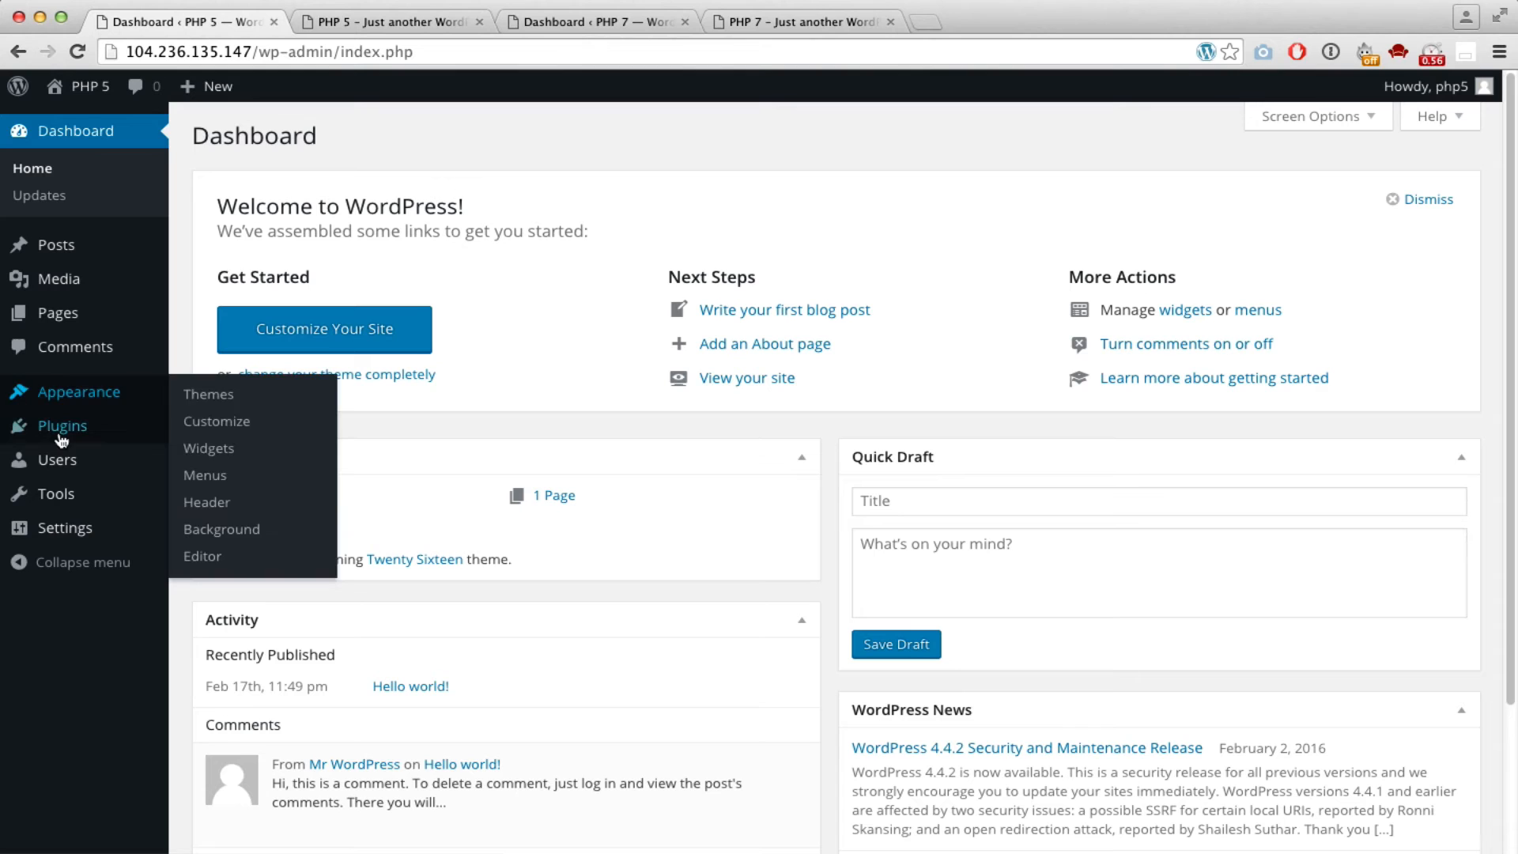
left_click(62, 426)
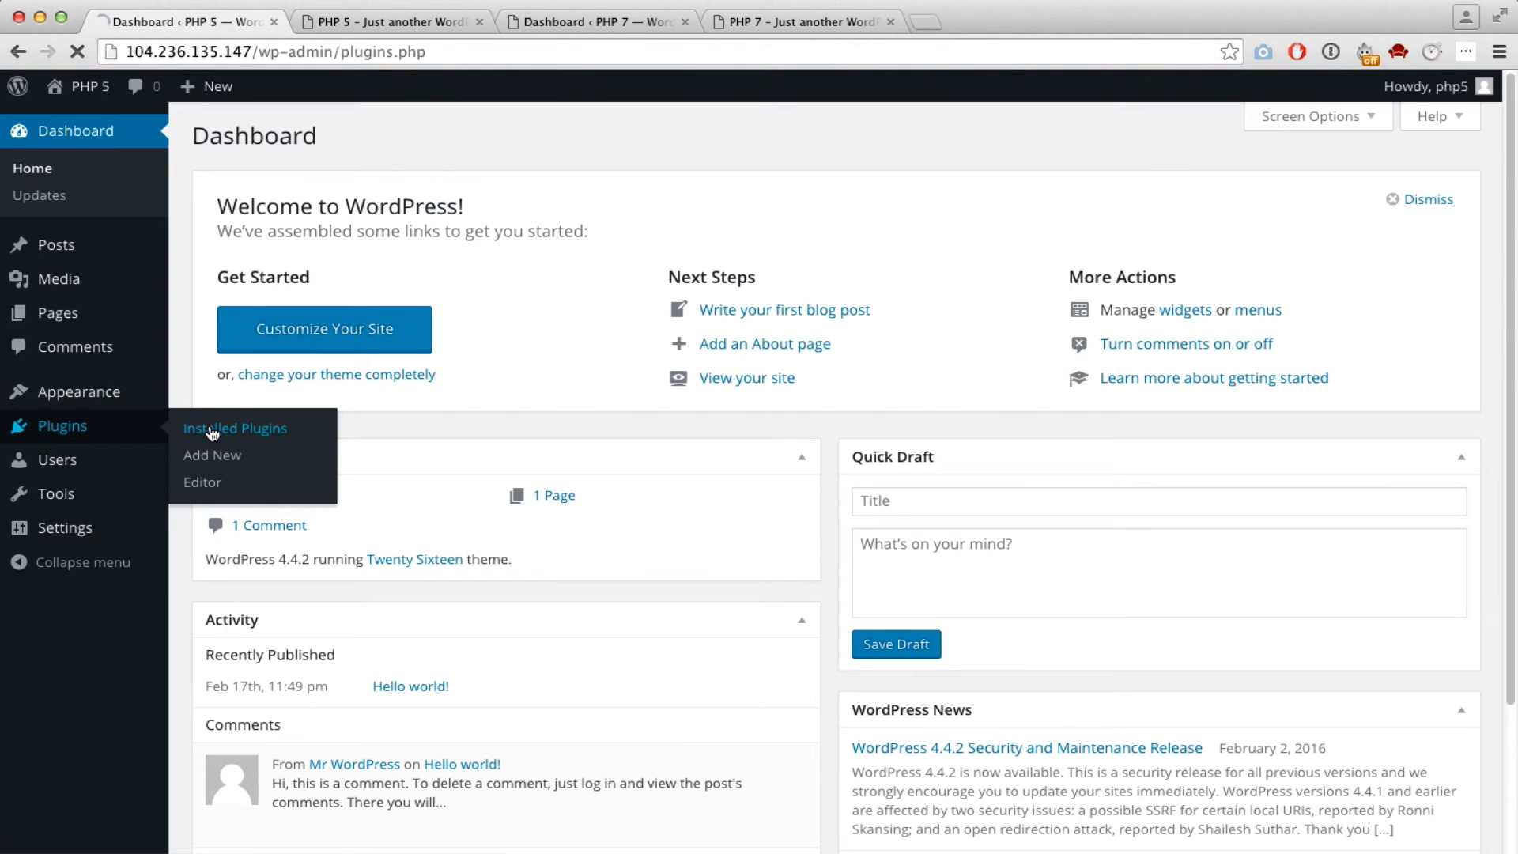
left_click(234, 426)
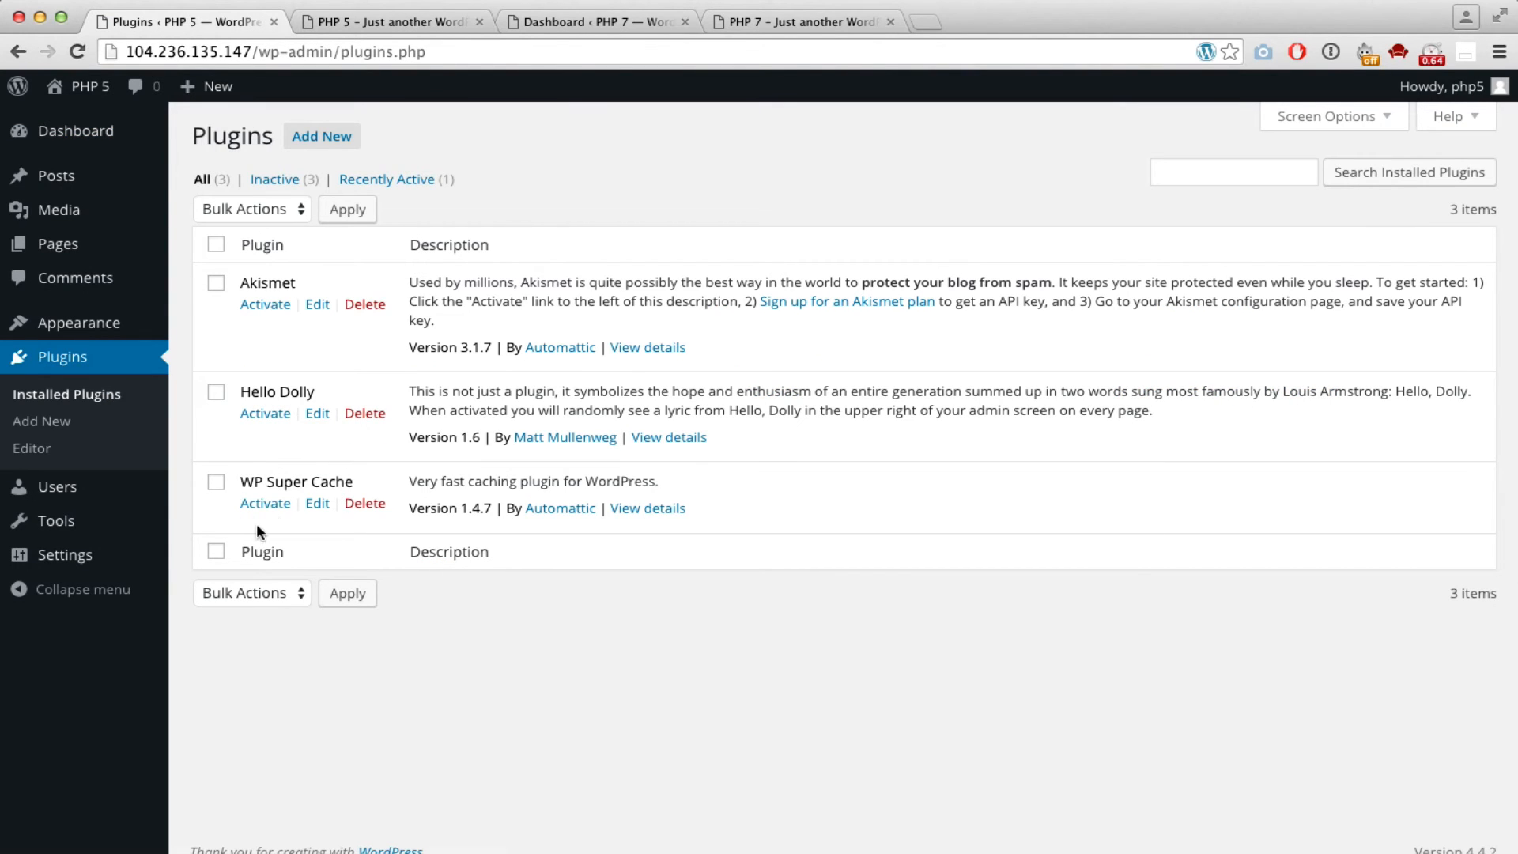
left_click(266, 503)
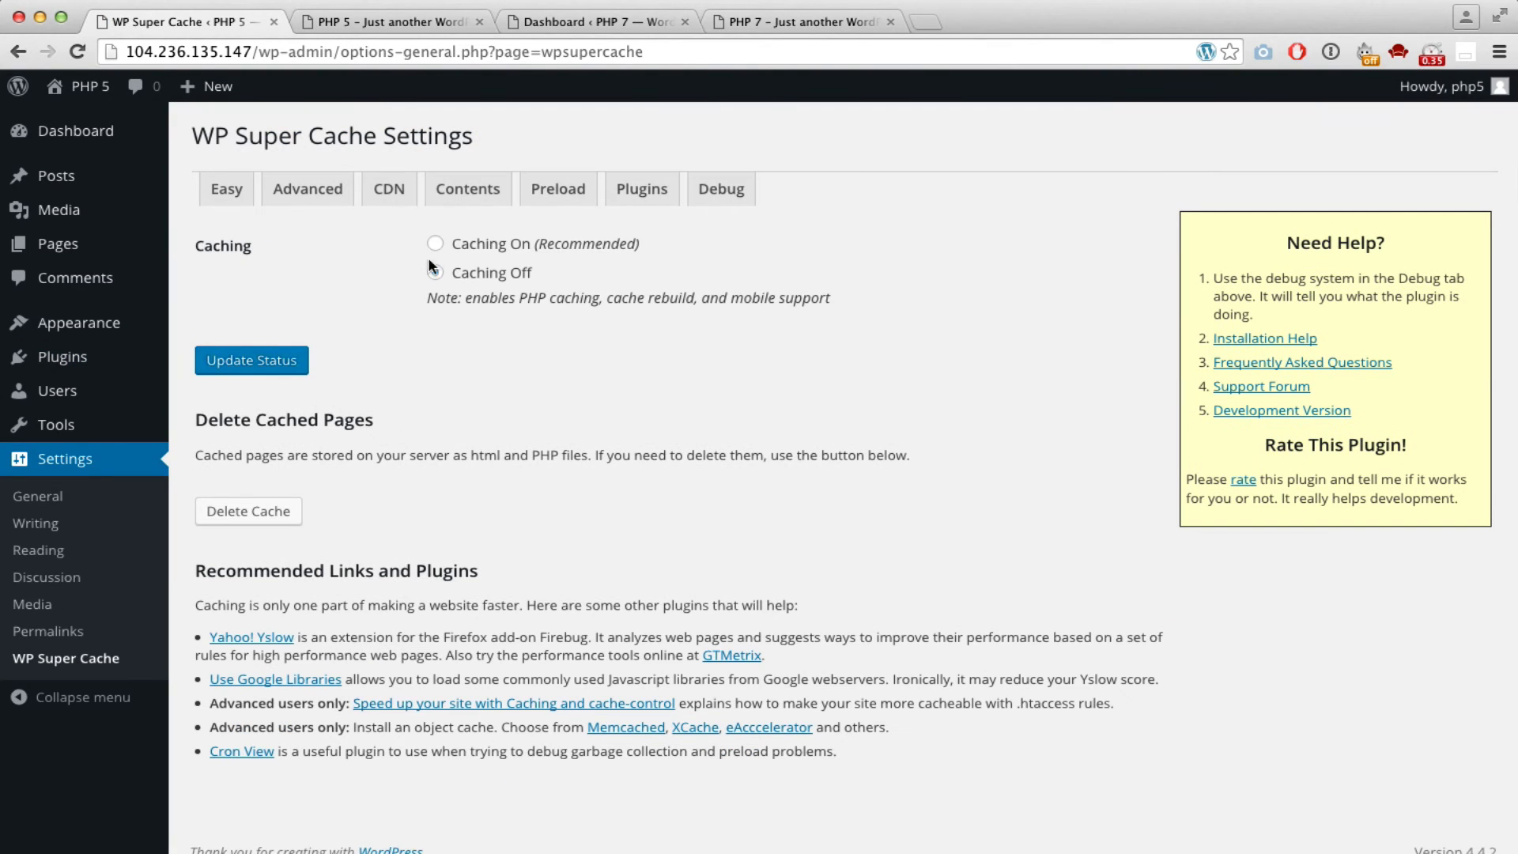
Step: Turn caching on, run the cache test with matching timestamps, then show the PHP 5 homepage
left_click(434, 244)
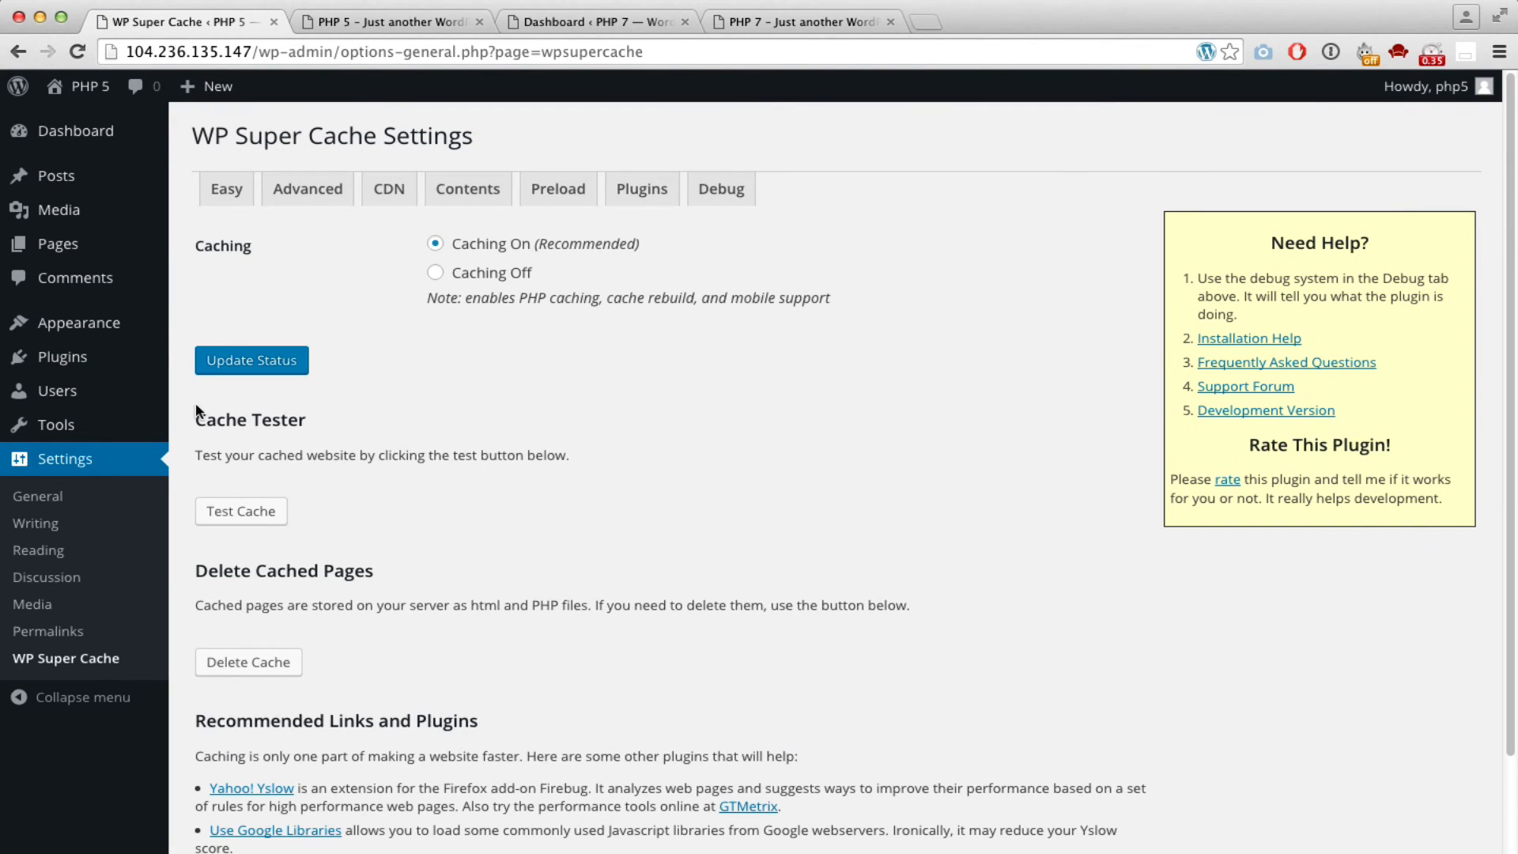
left_click(240, 511)
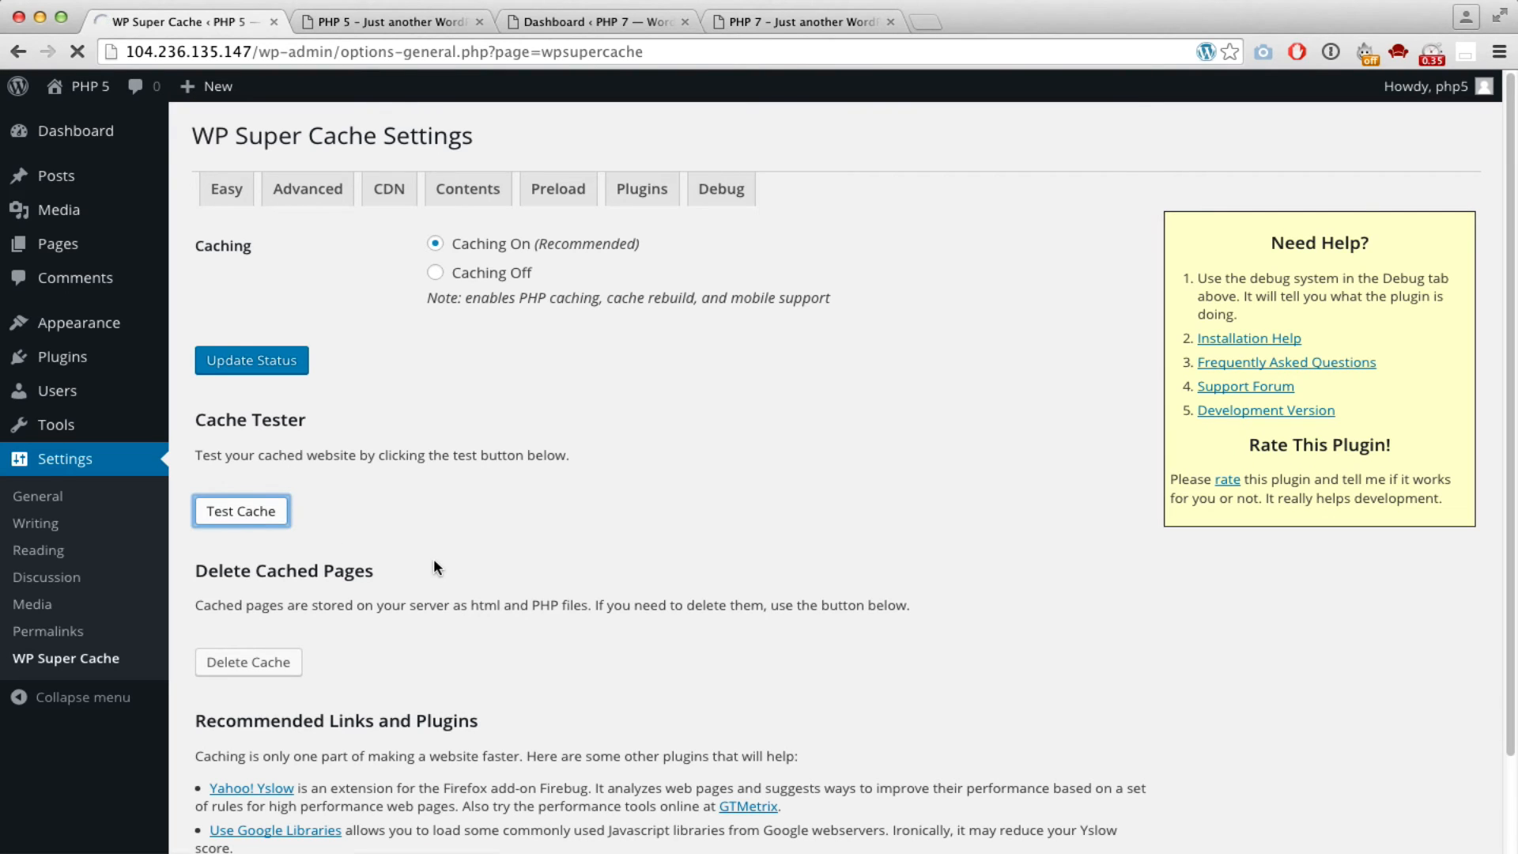
left_click(240, 511)
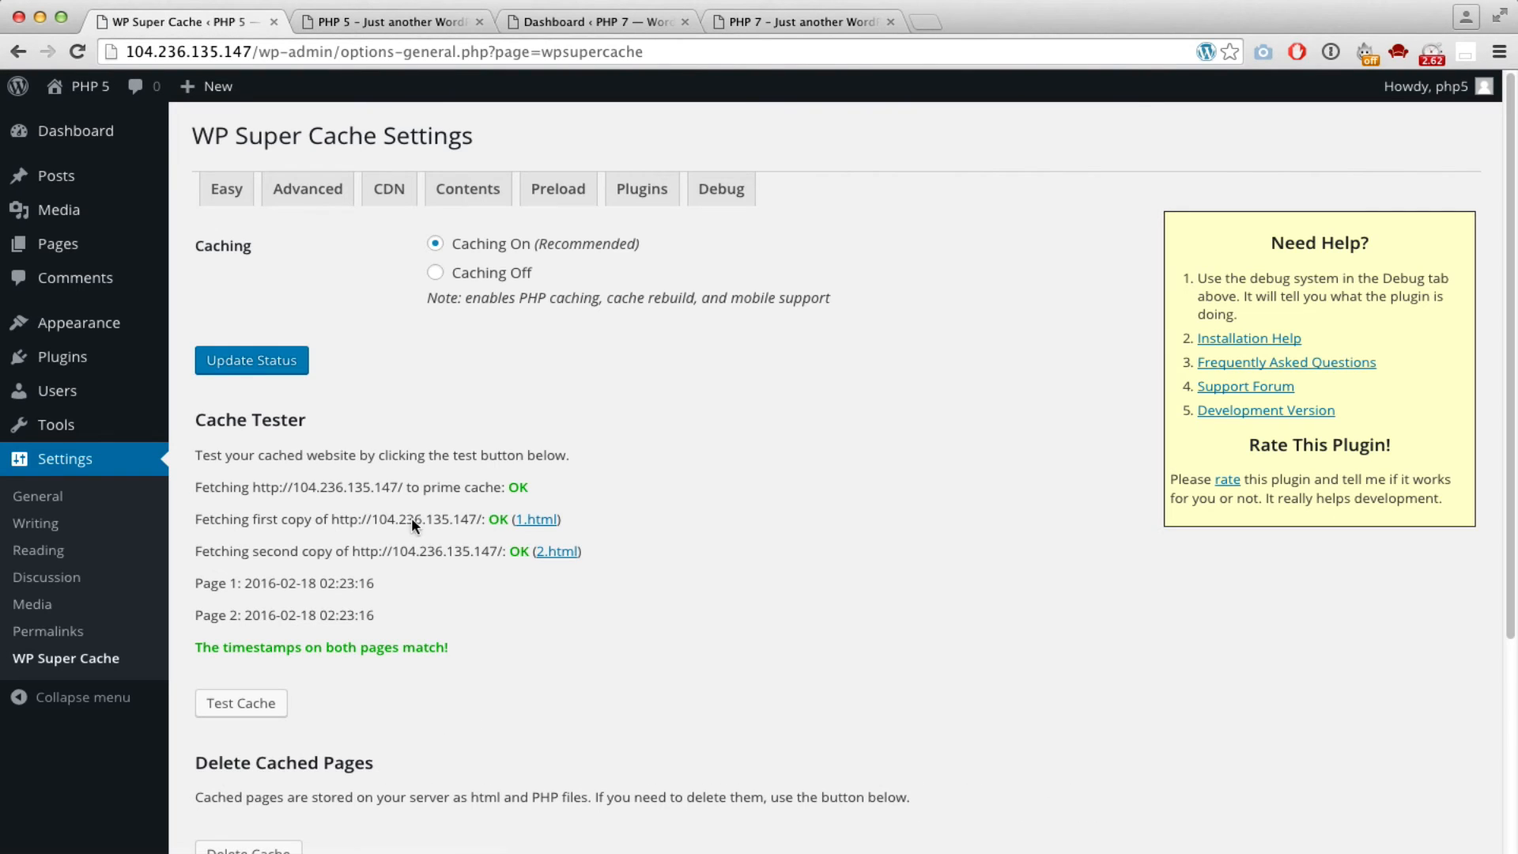
left_click(395, 22)
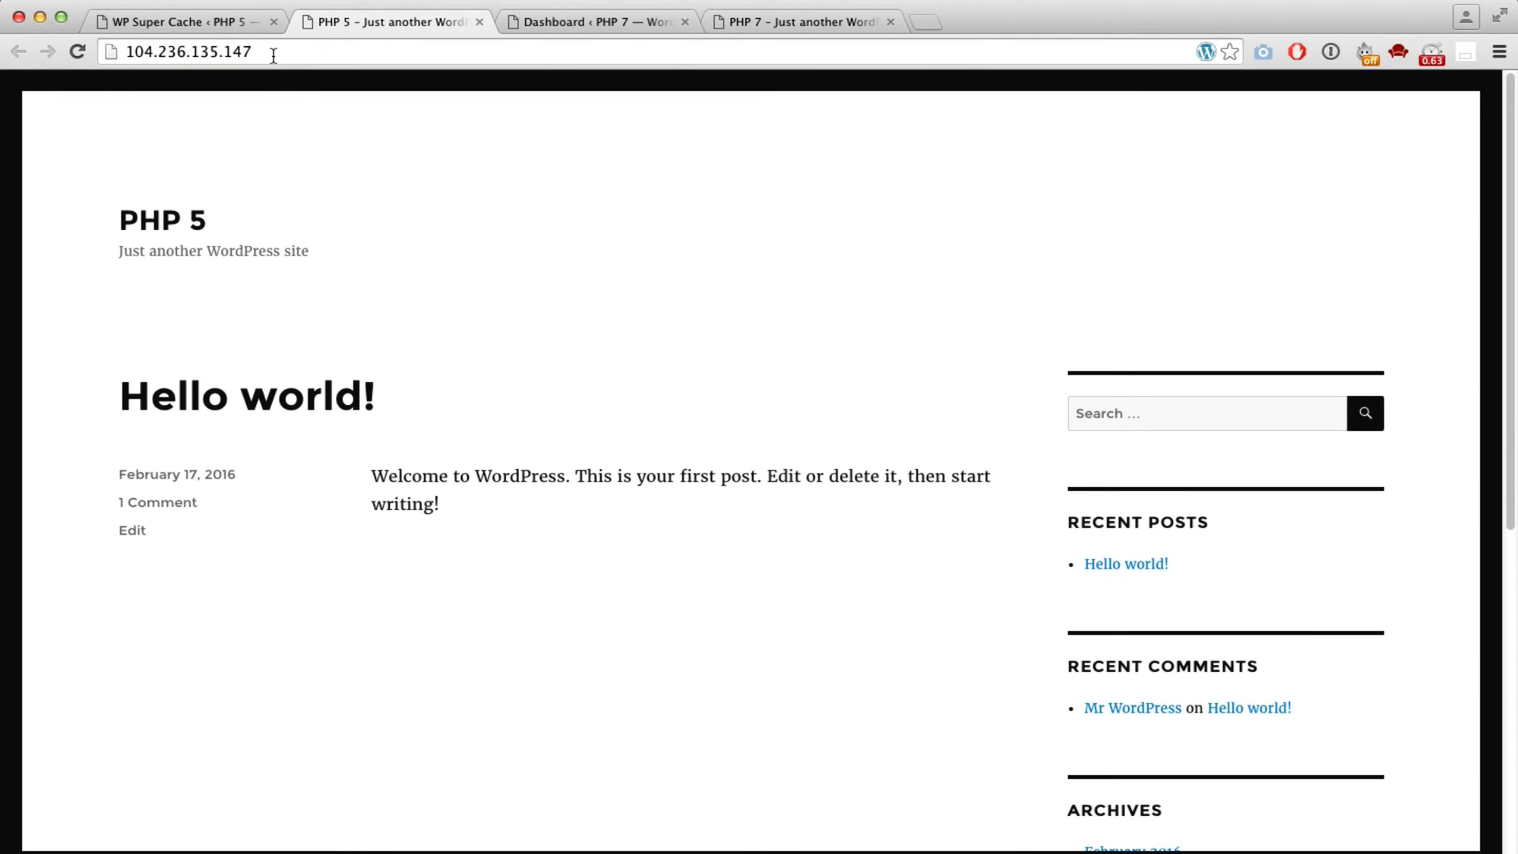
left_click(189, 50)
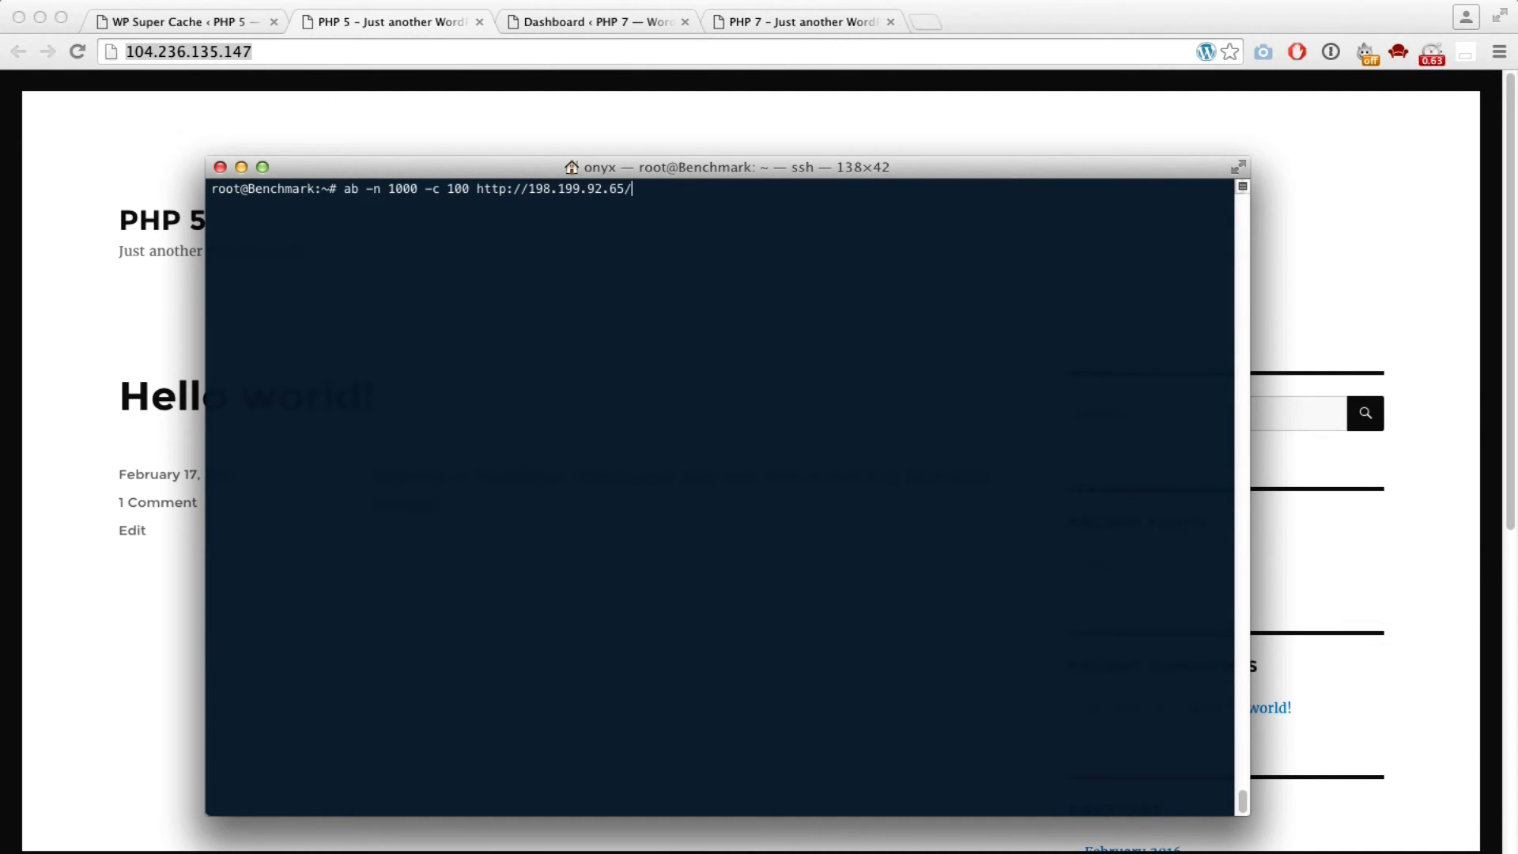
key("Backspace")
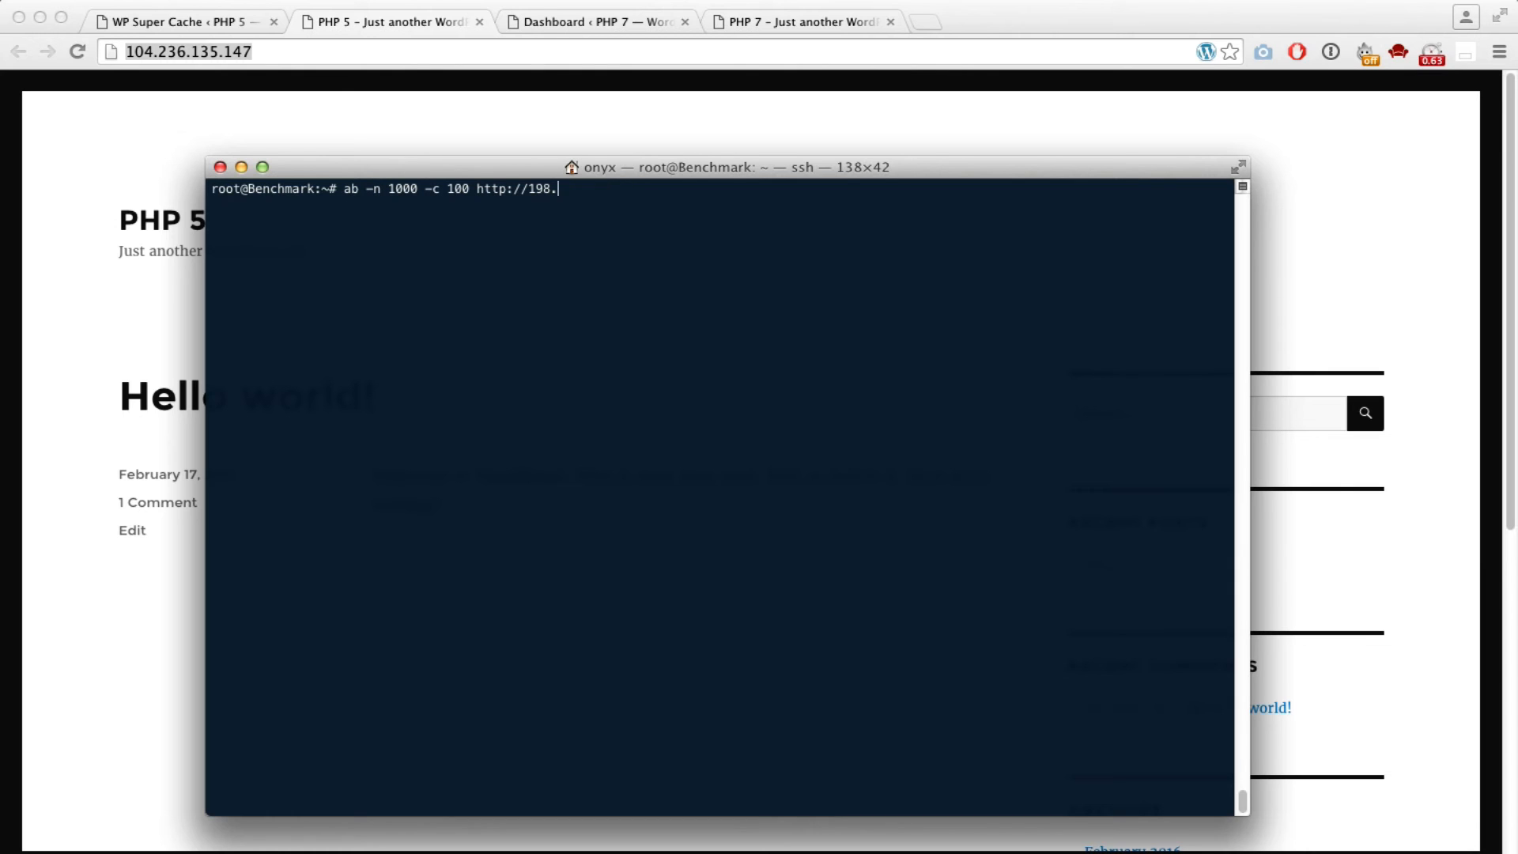
key("Backspace")
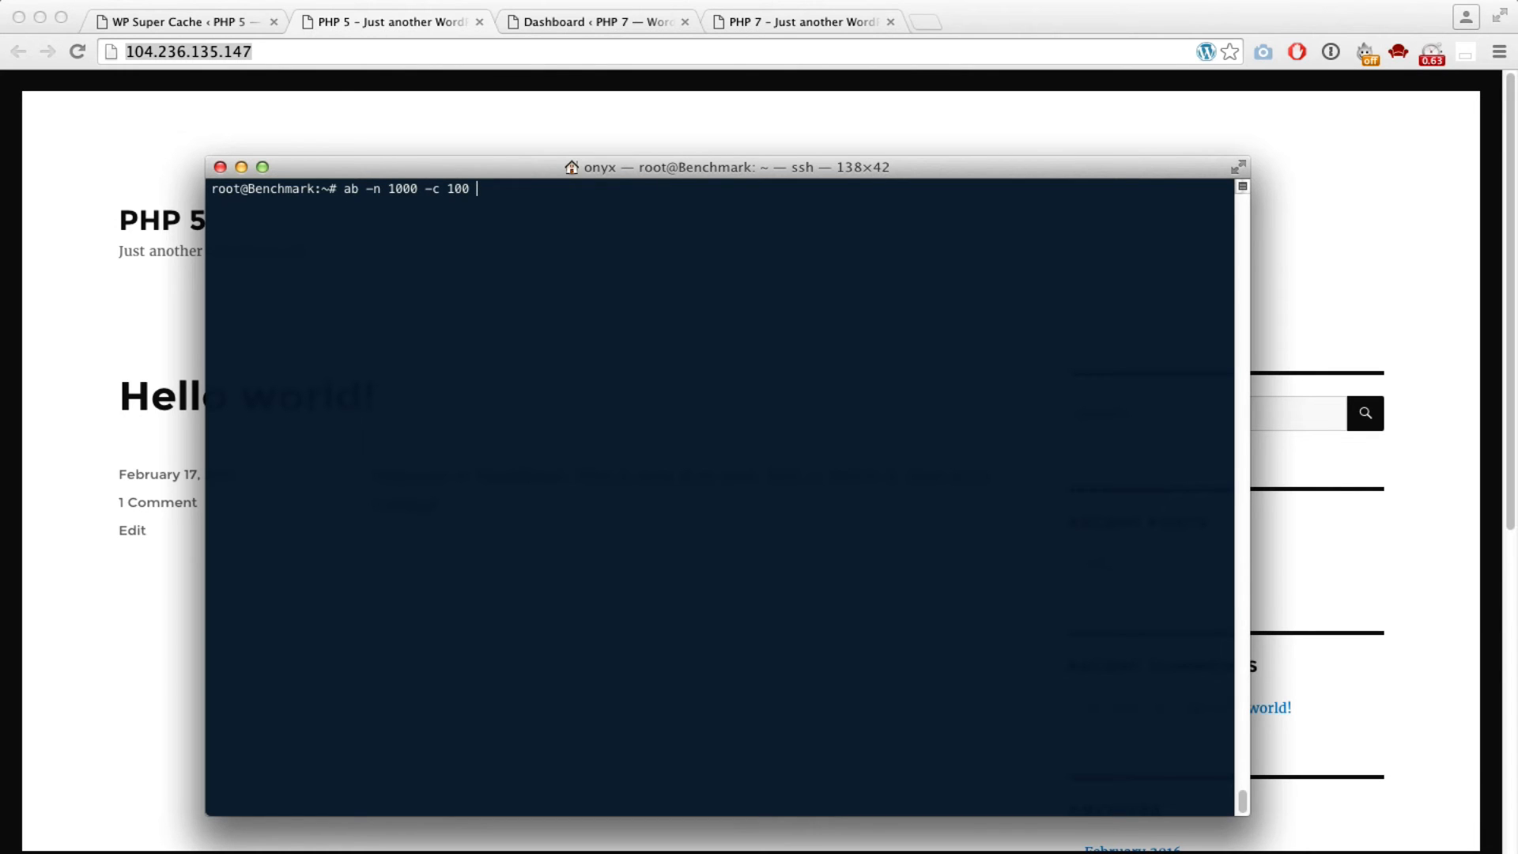
type("http://104.236.135.147/")
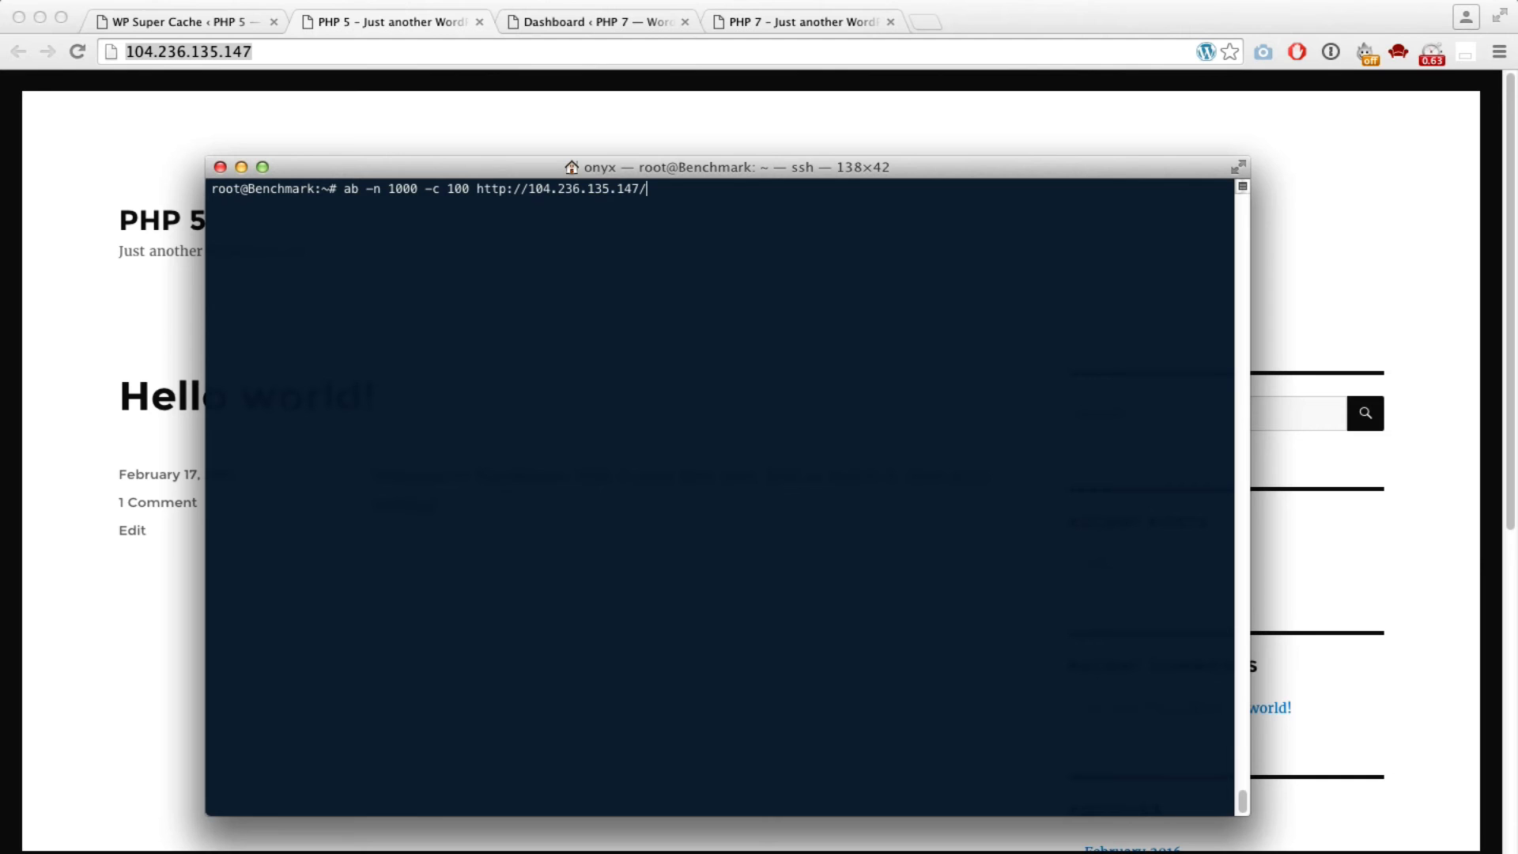
key("Return")
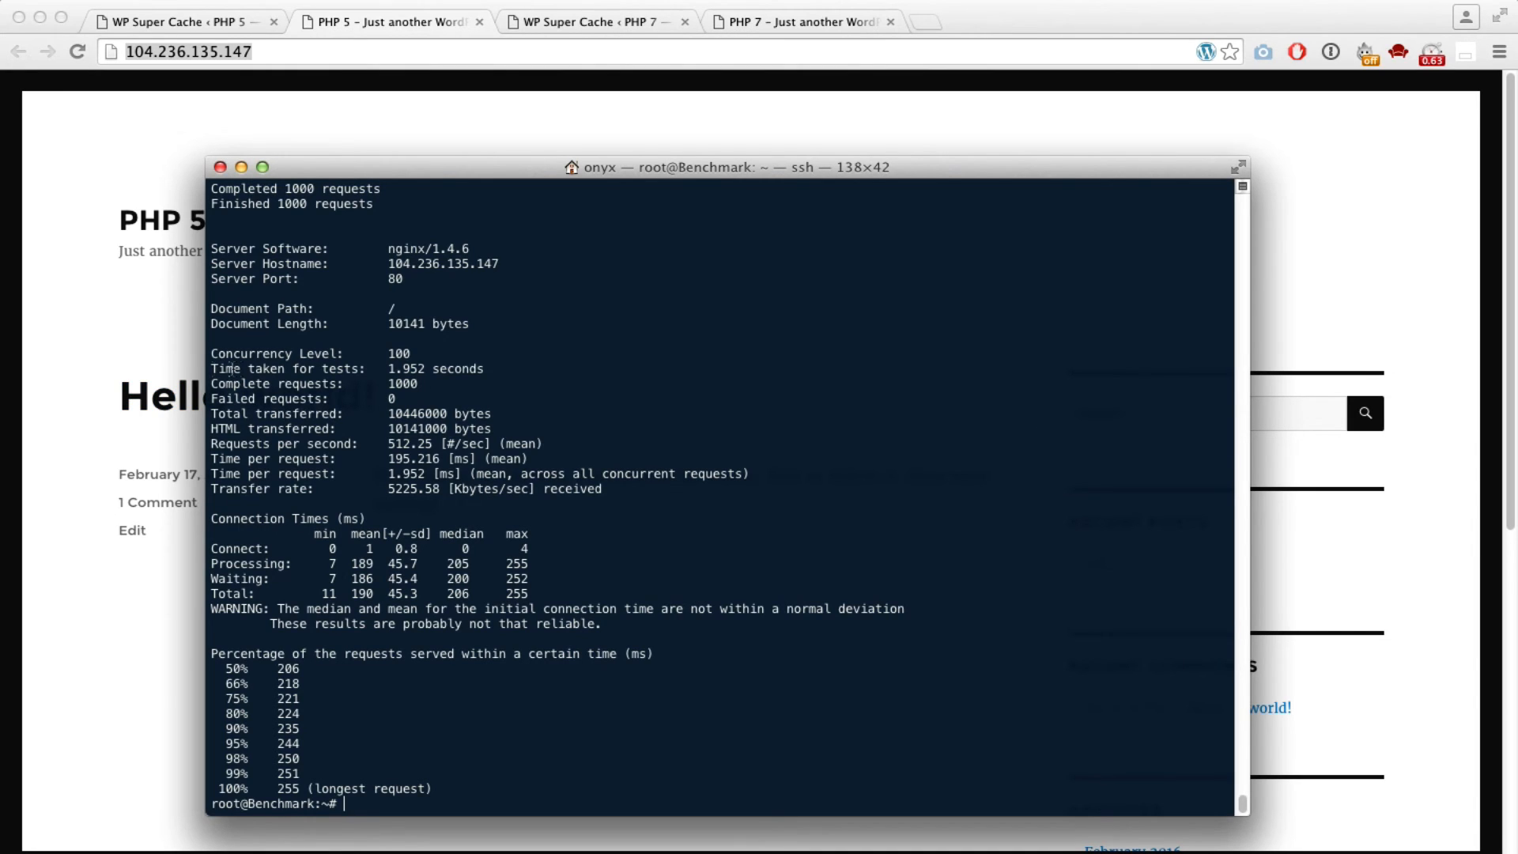
Step: Highlight the cached PHP 5 results, about 512 requests per second
double_click(228, 368)
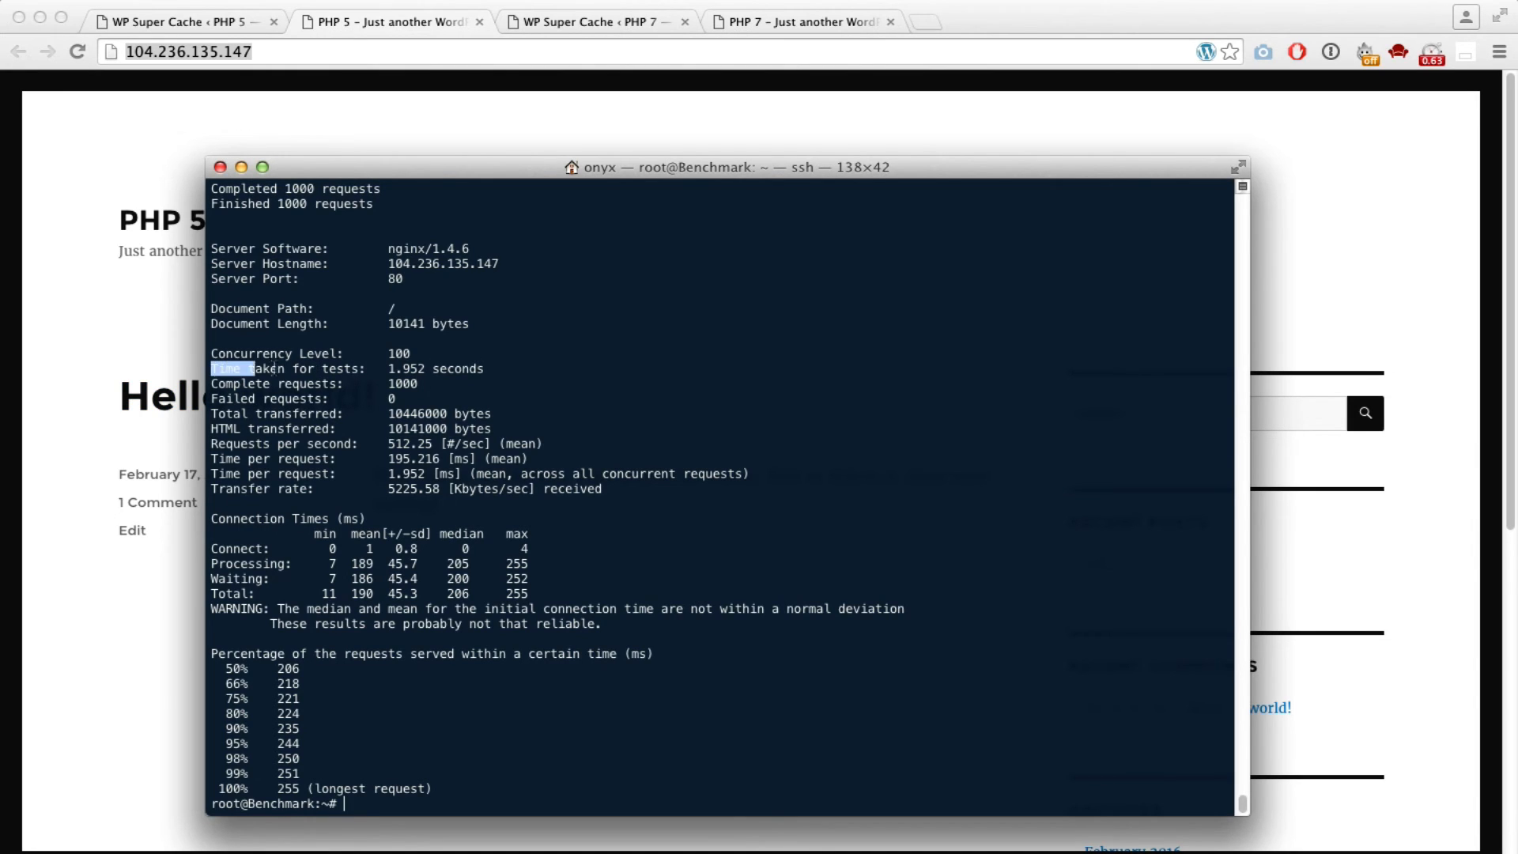
left_click_drag(213, 369, 482, 368)
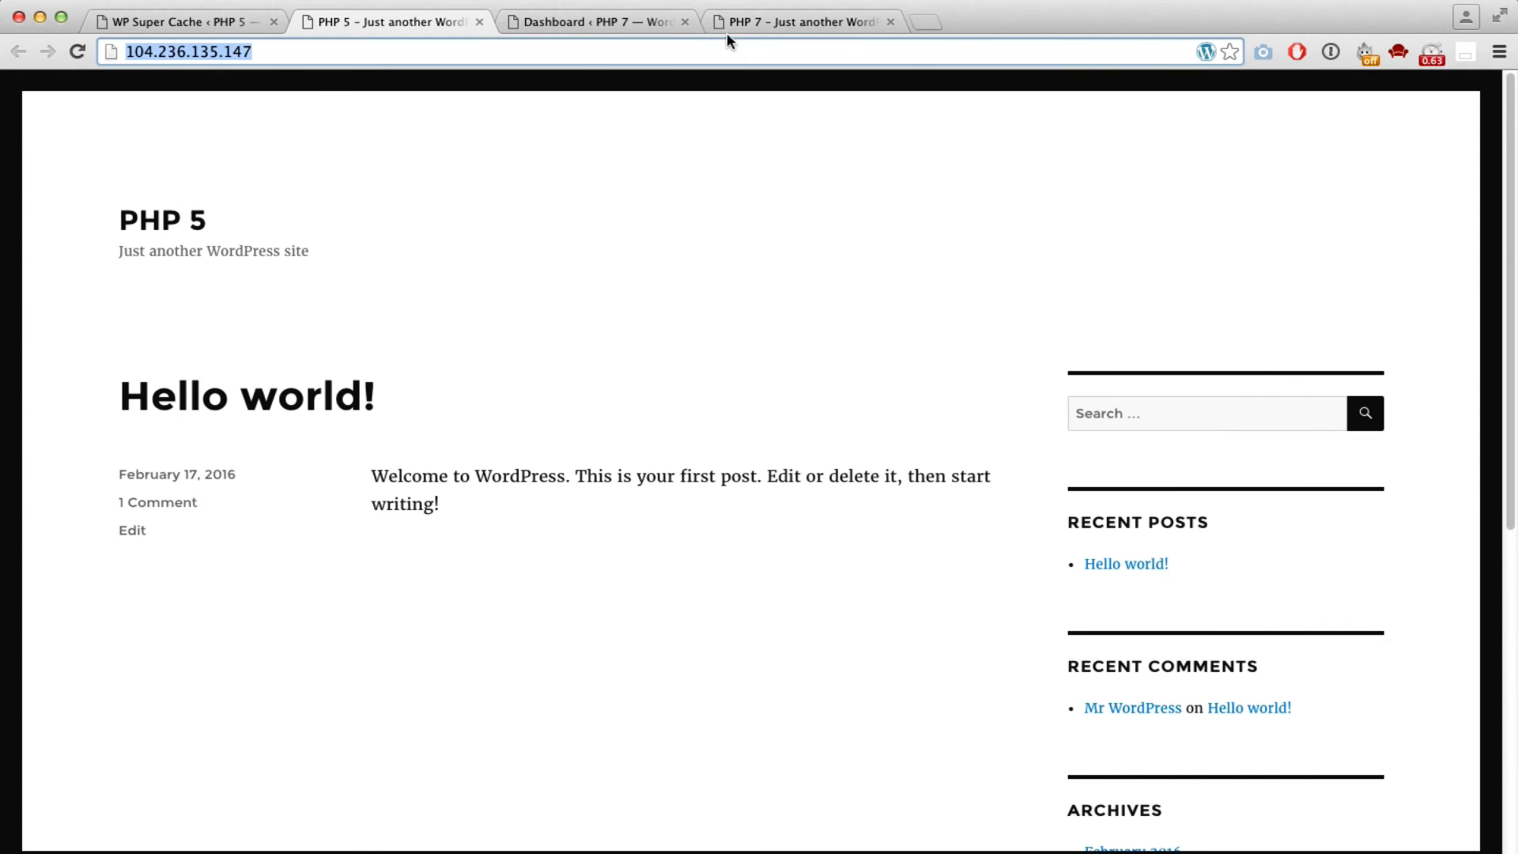
Step: Activate WP Super Cache on the PHP 7 site from Installed Plugins
left_click(594, 22)
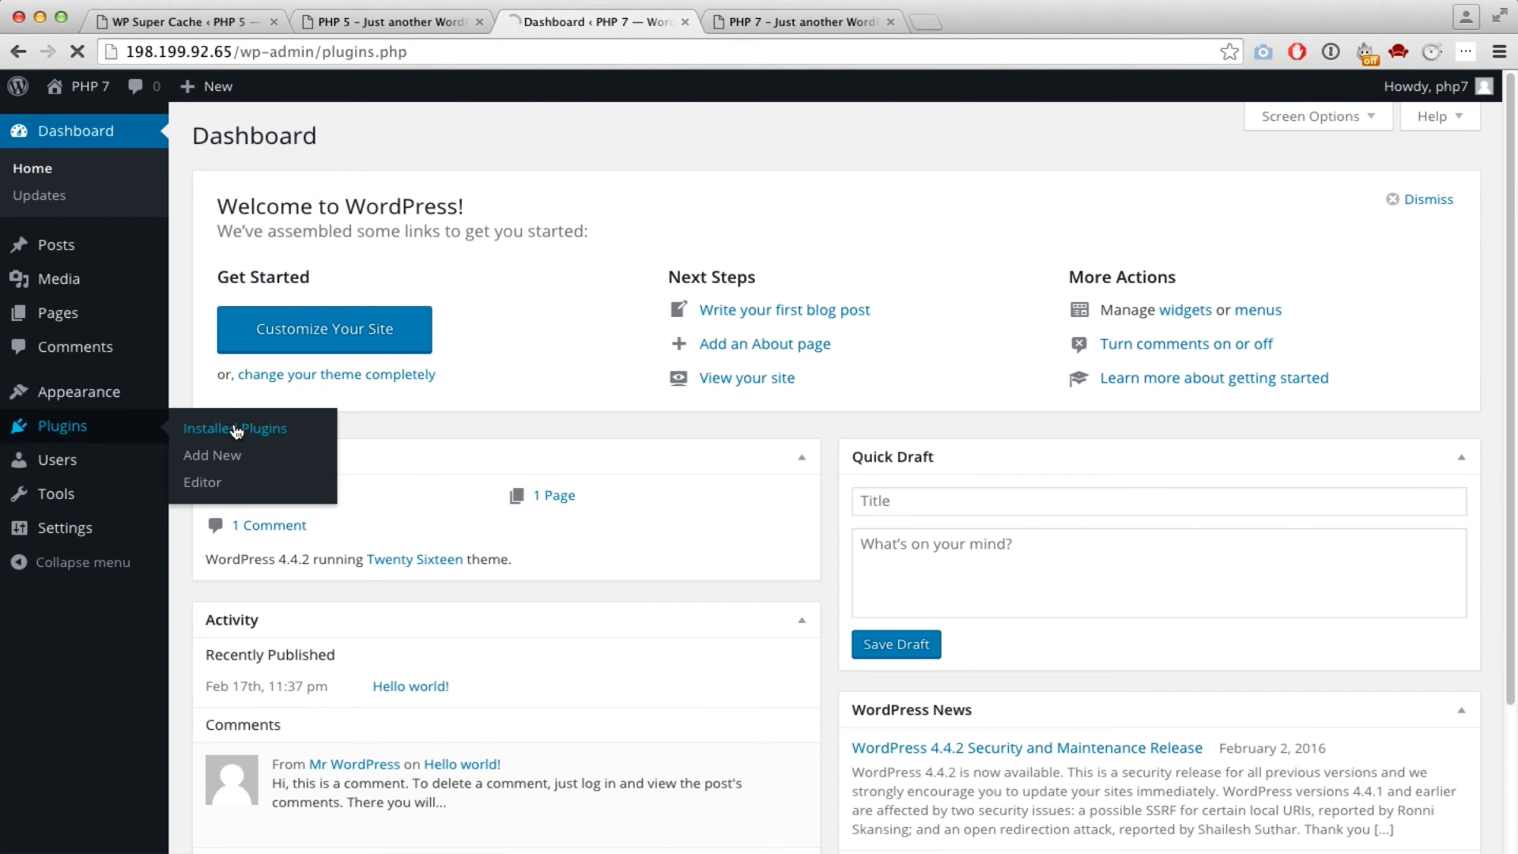
left_click(234, 427)
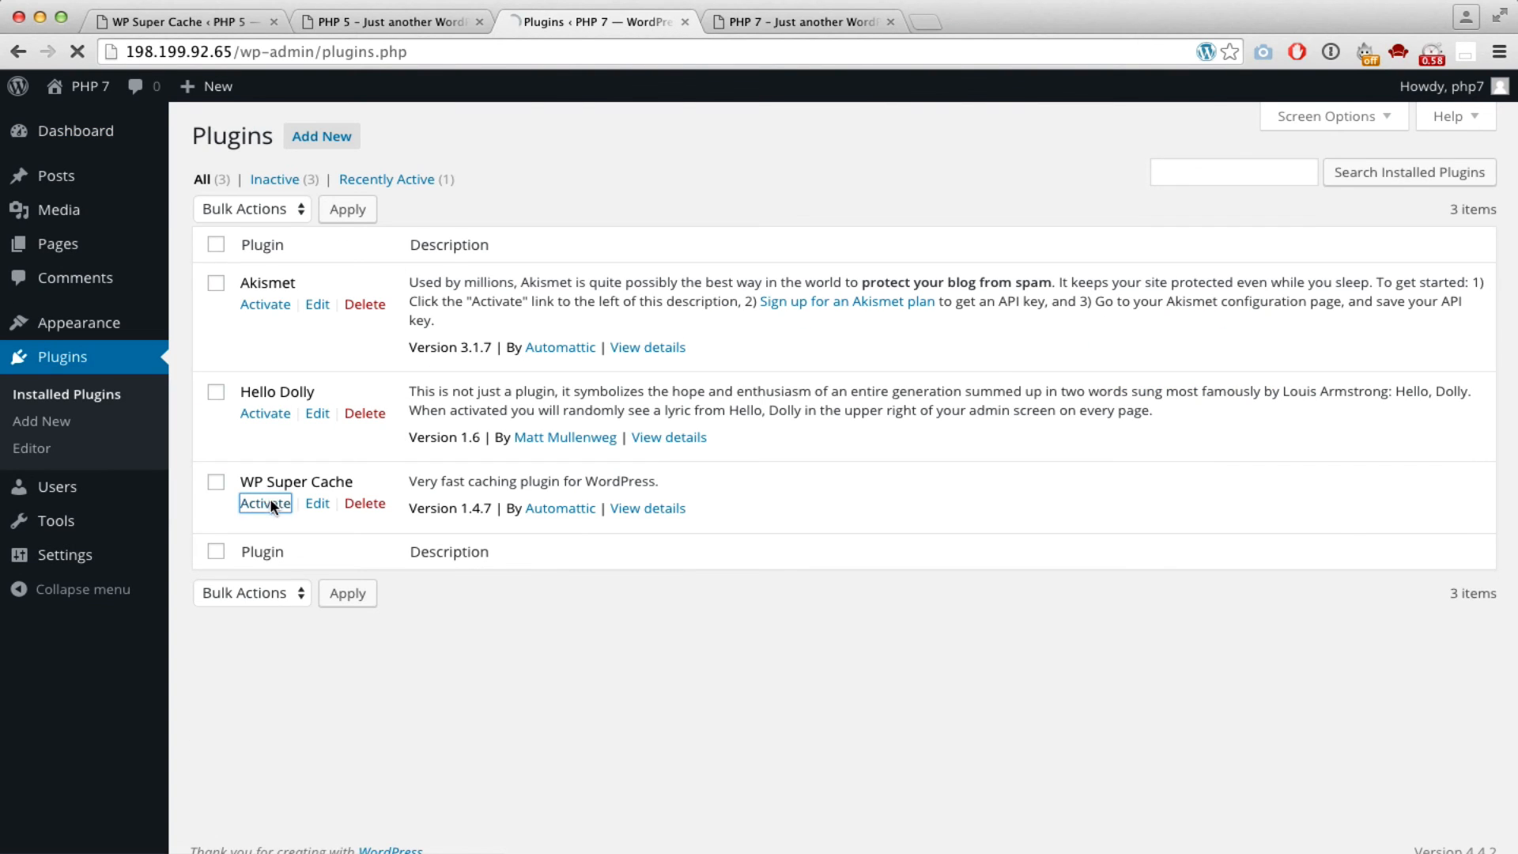
left_click(265, 503)
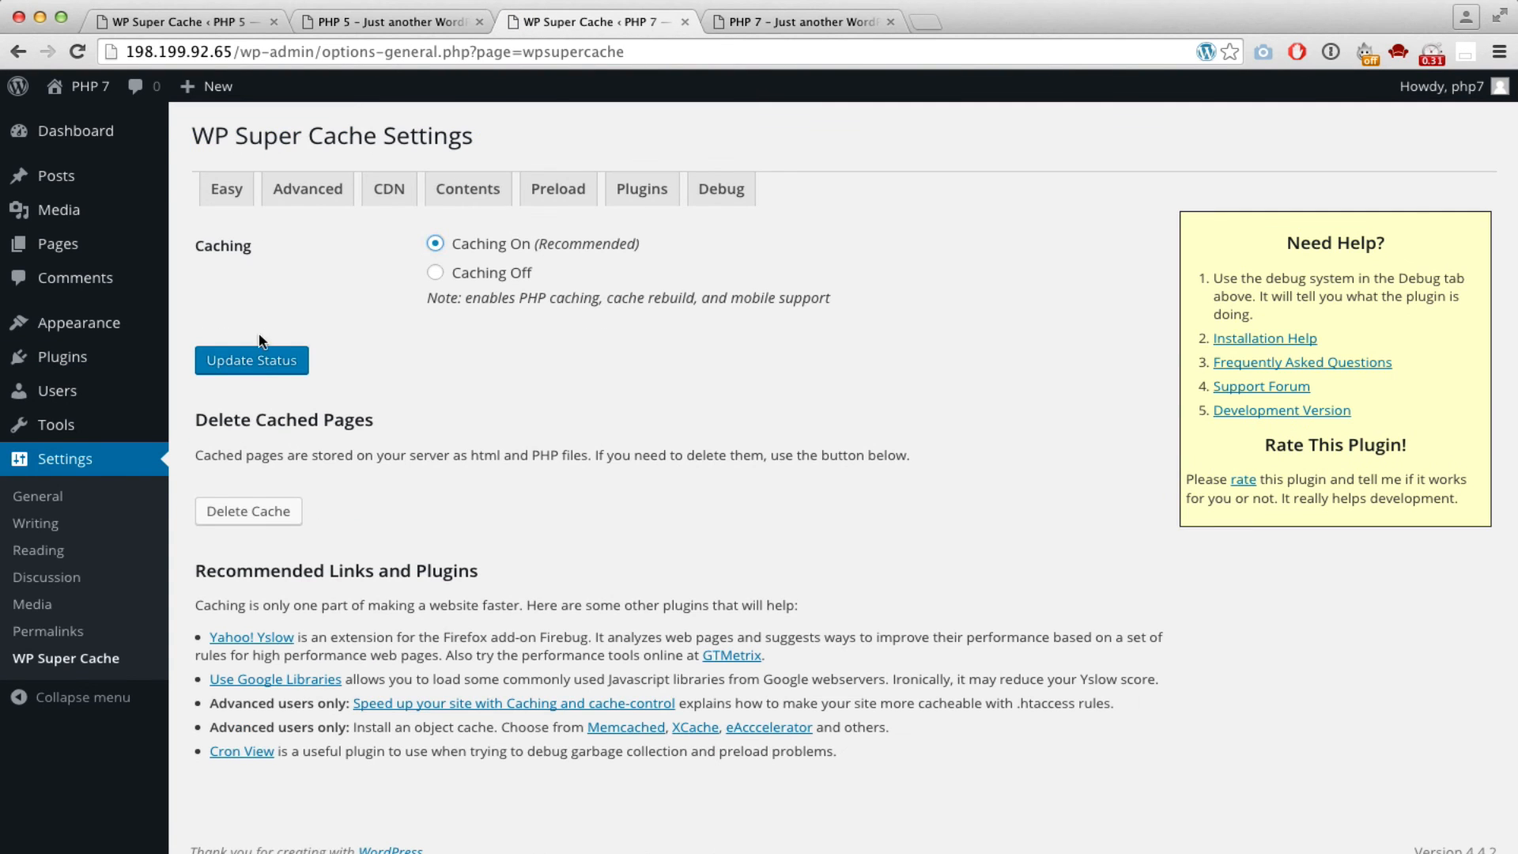
Step: Run the PHP 7 cache test with matching timestamps, then show the PHP 7 homepage
left_click(252, 361)
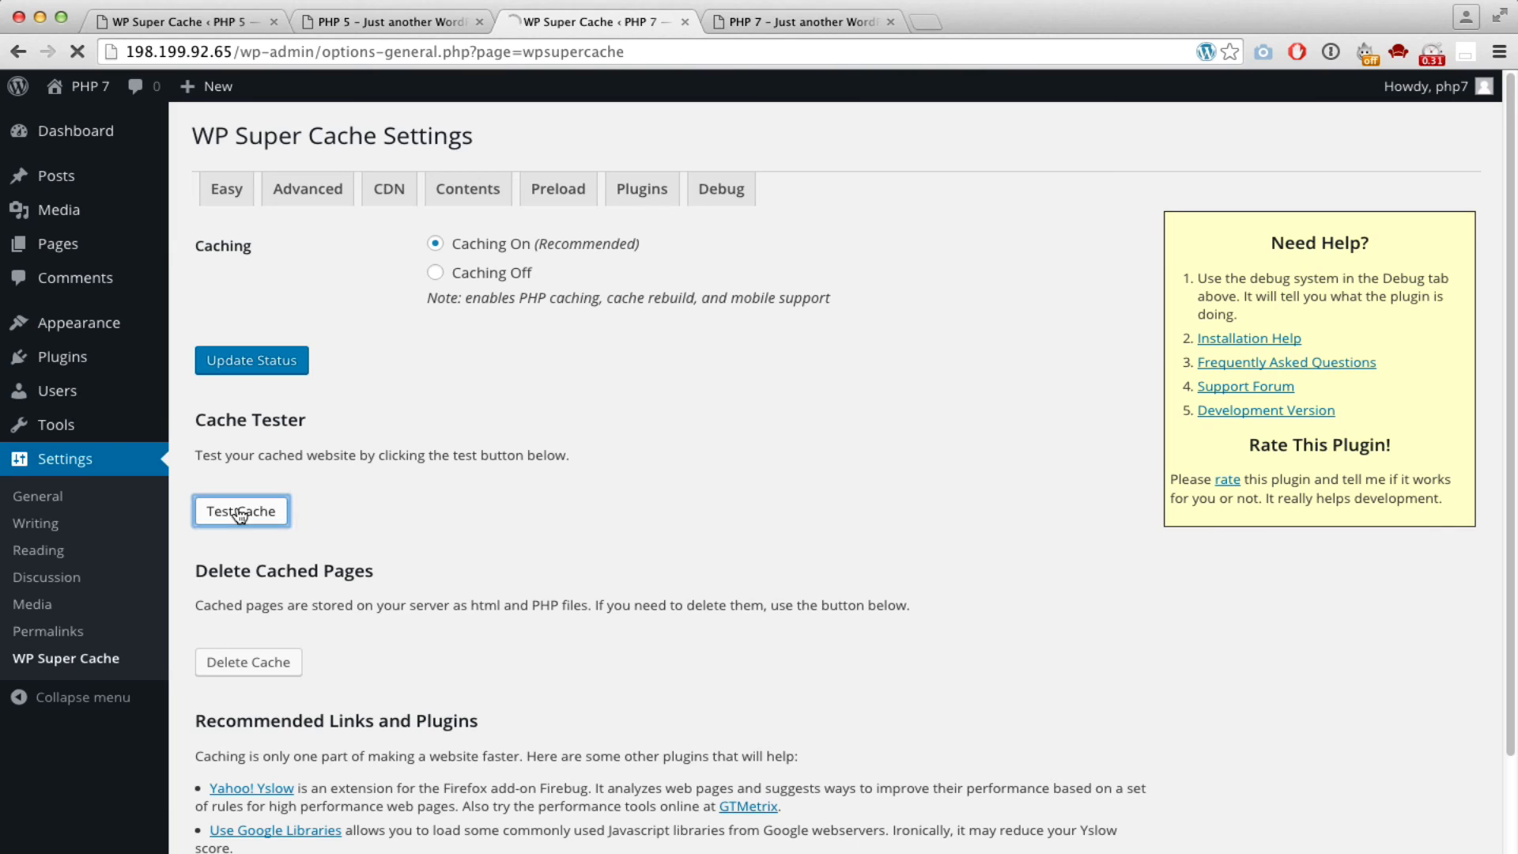
left_click(240, 510)
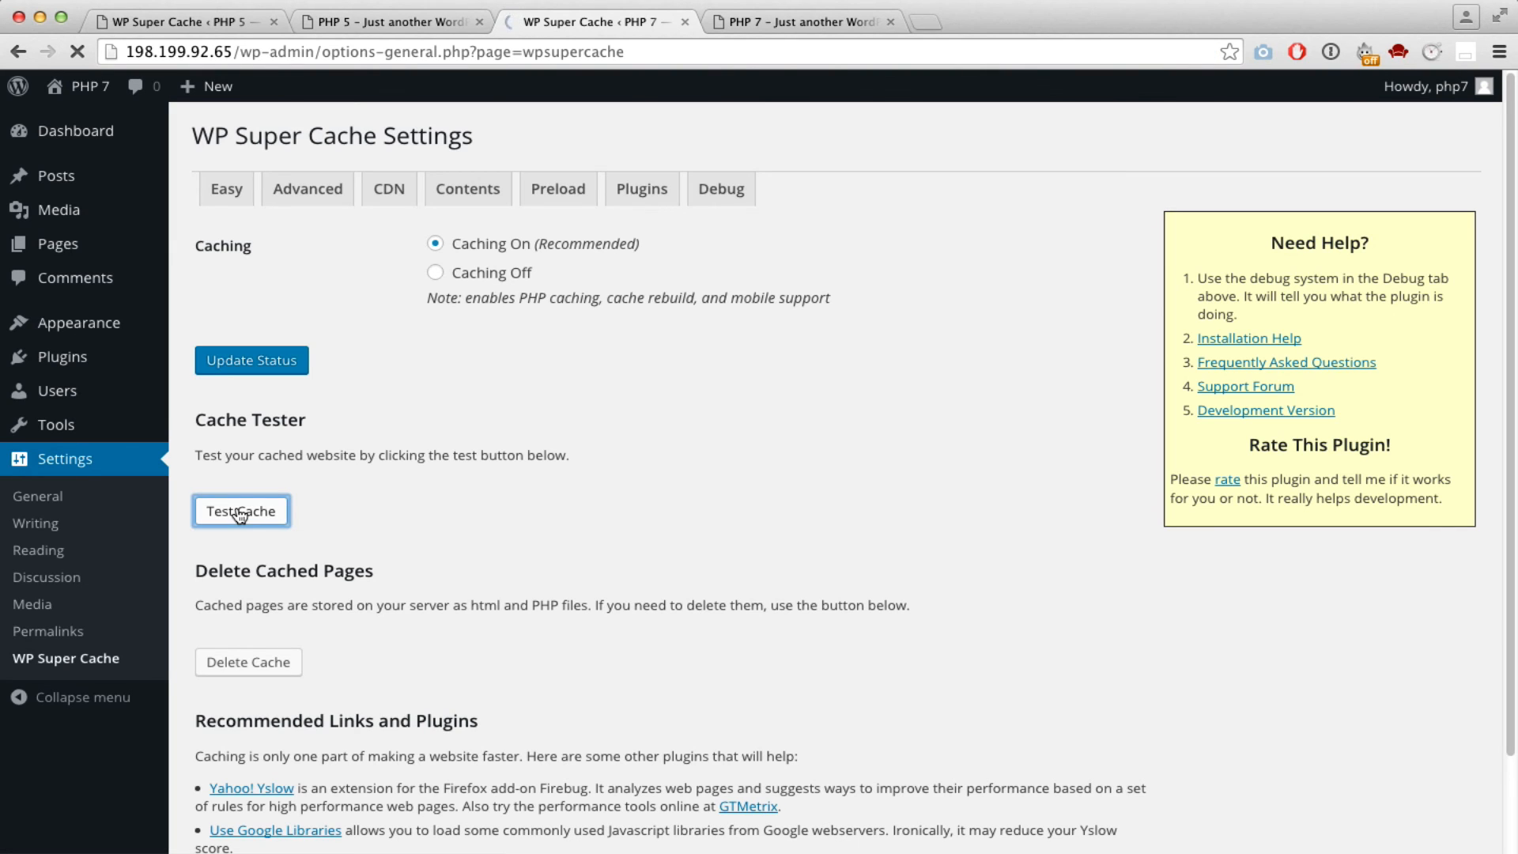
left_click(240, 511)
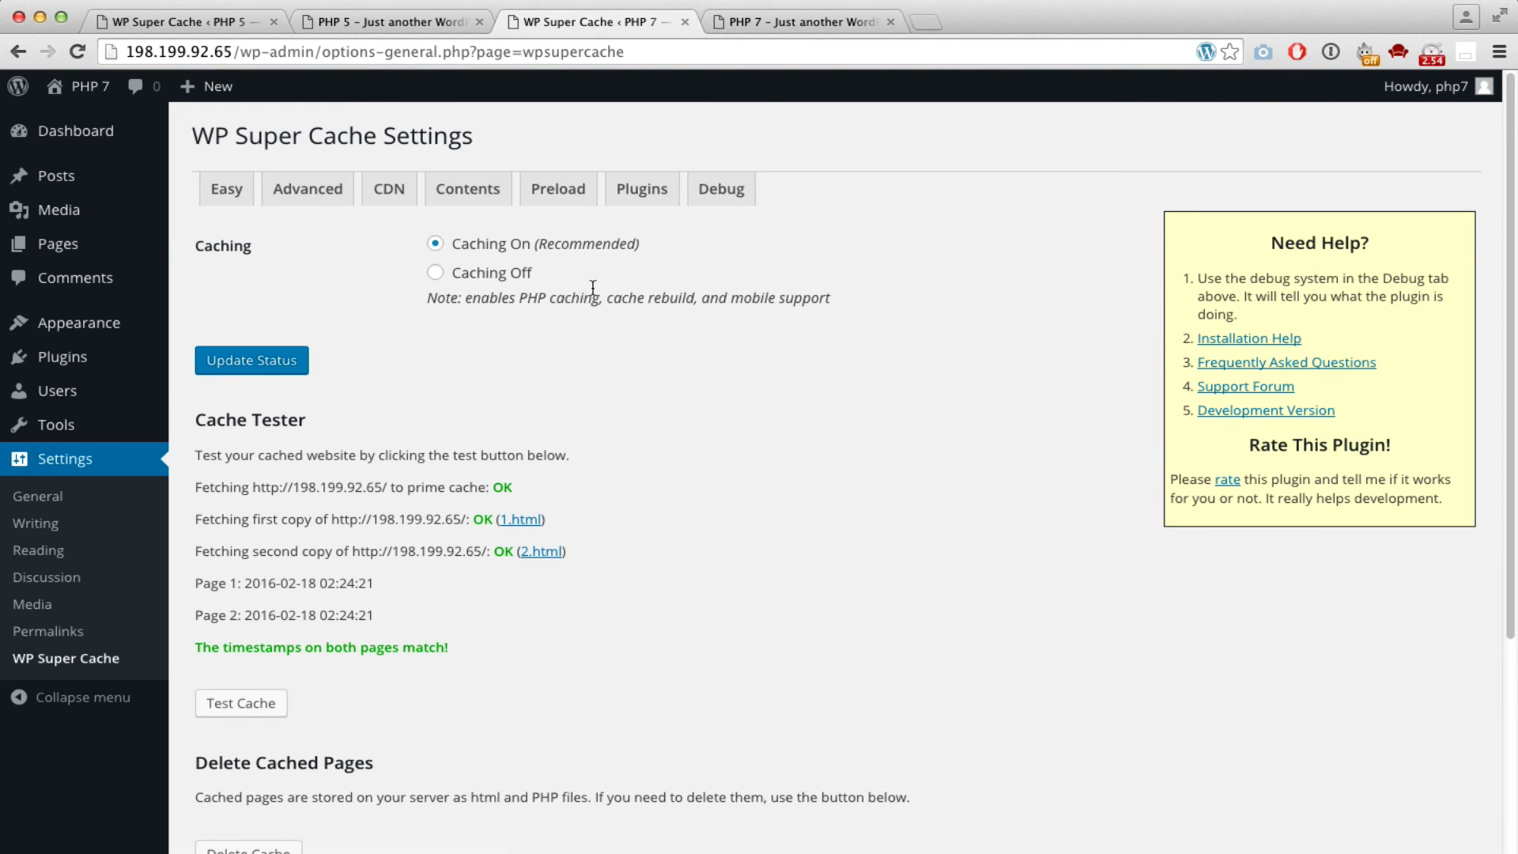
left_click(801, 22)
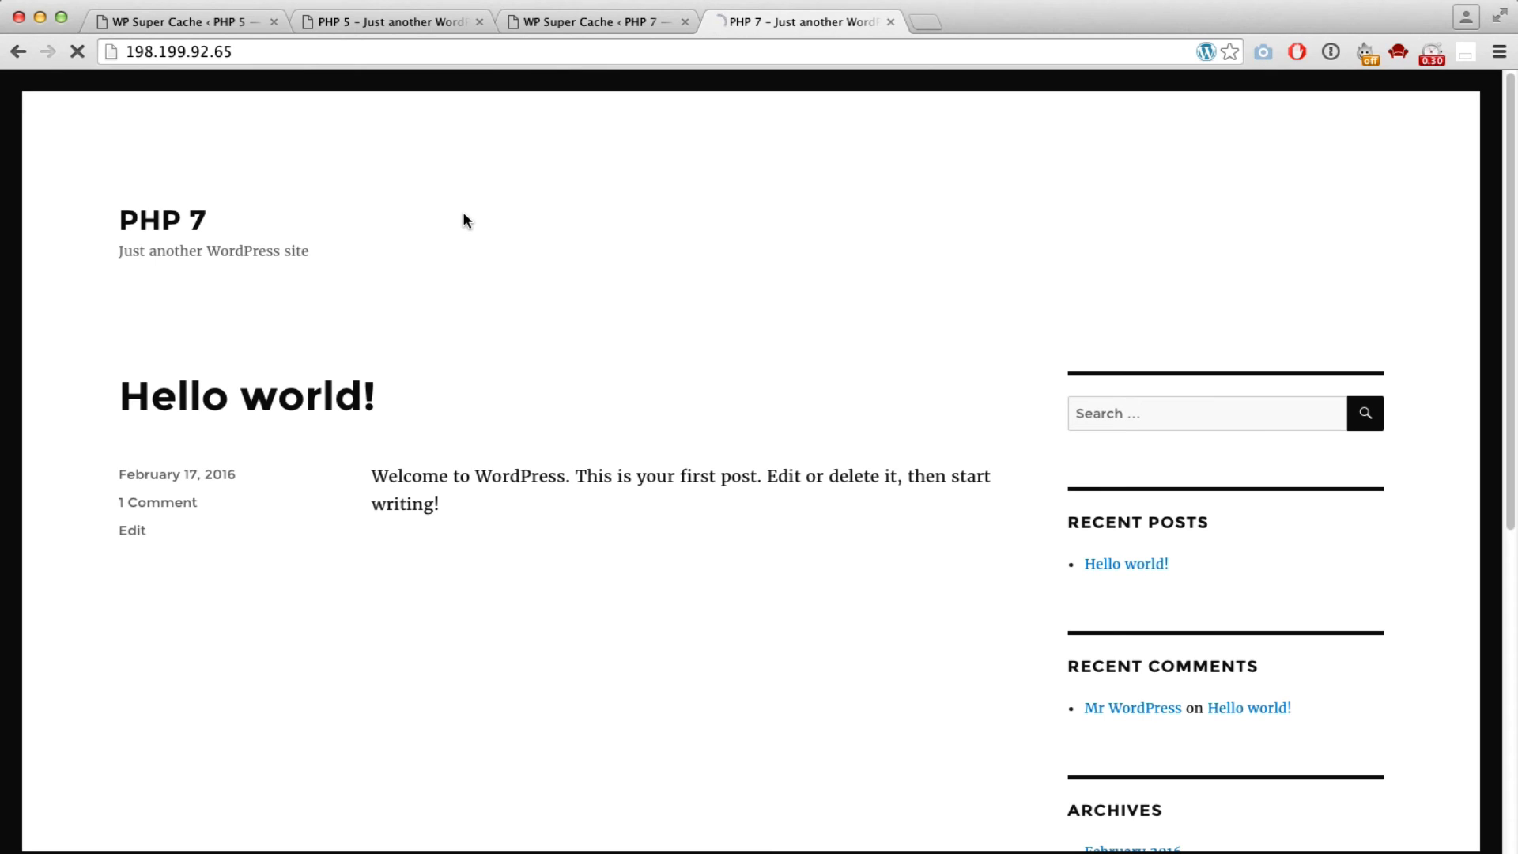
Step: Clear Terminal and run ab -n 1000 -c 100 against the cached PHP 7 site, about 974 requests per second
left_click(181, 51)
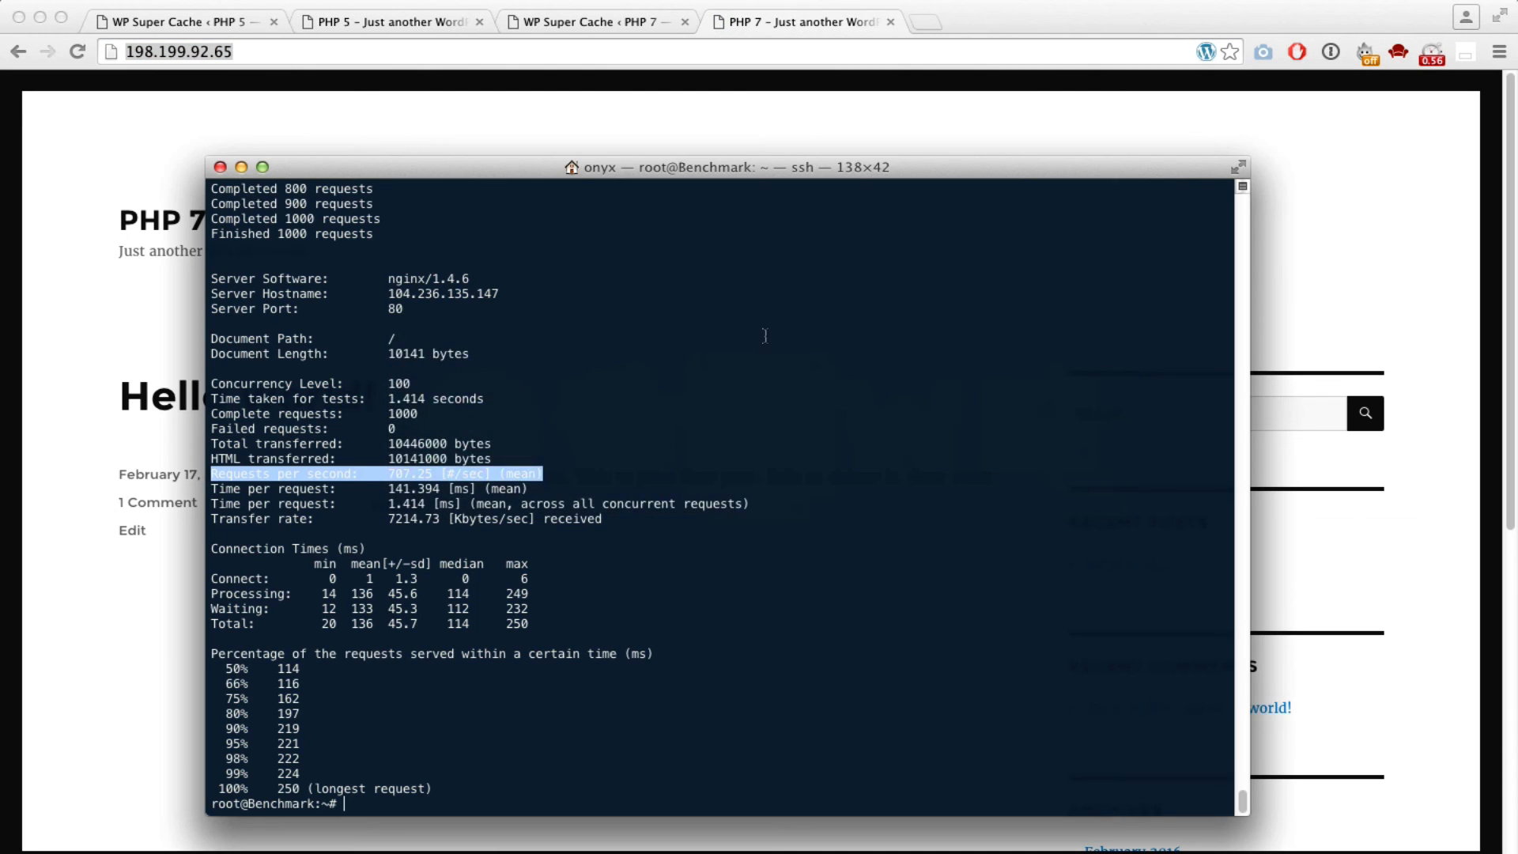
type("clear")
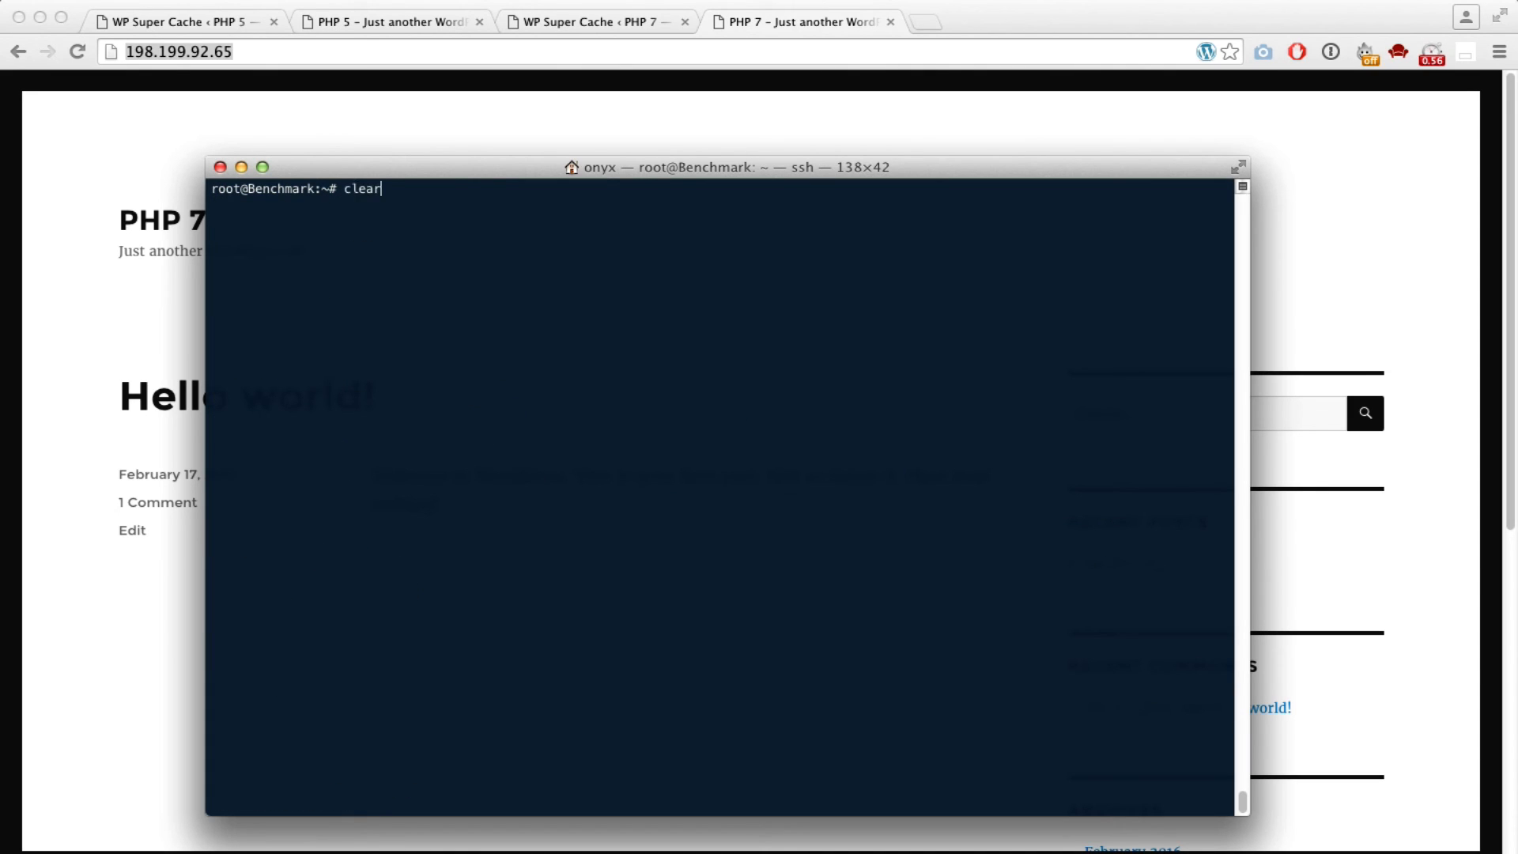
type("ab -n 1000 -c 100 http://104.236.13")
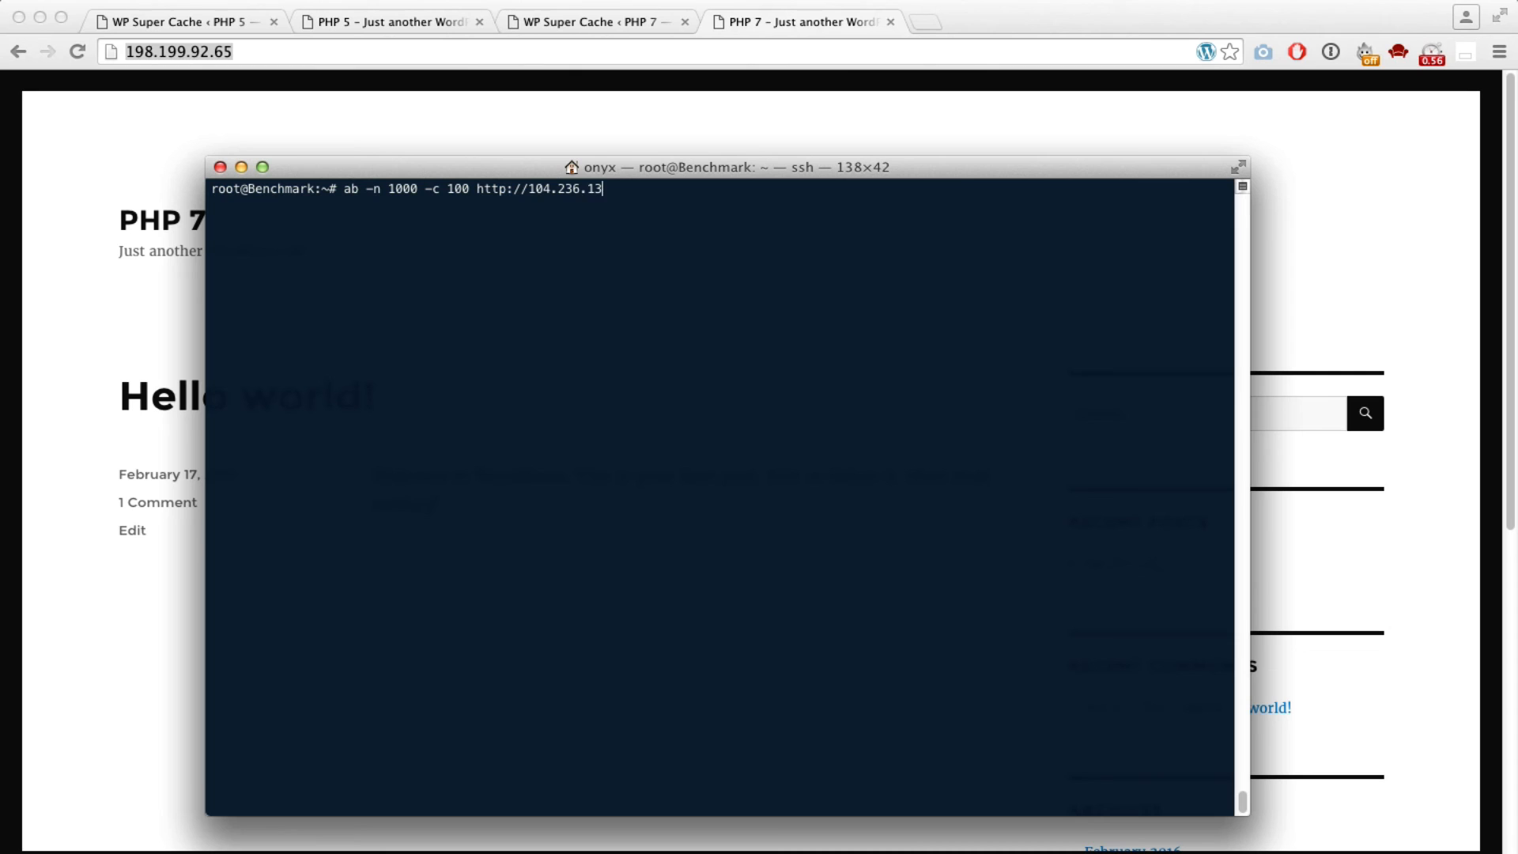
key("Backspace")
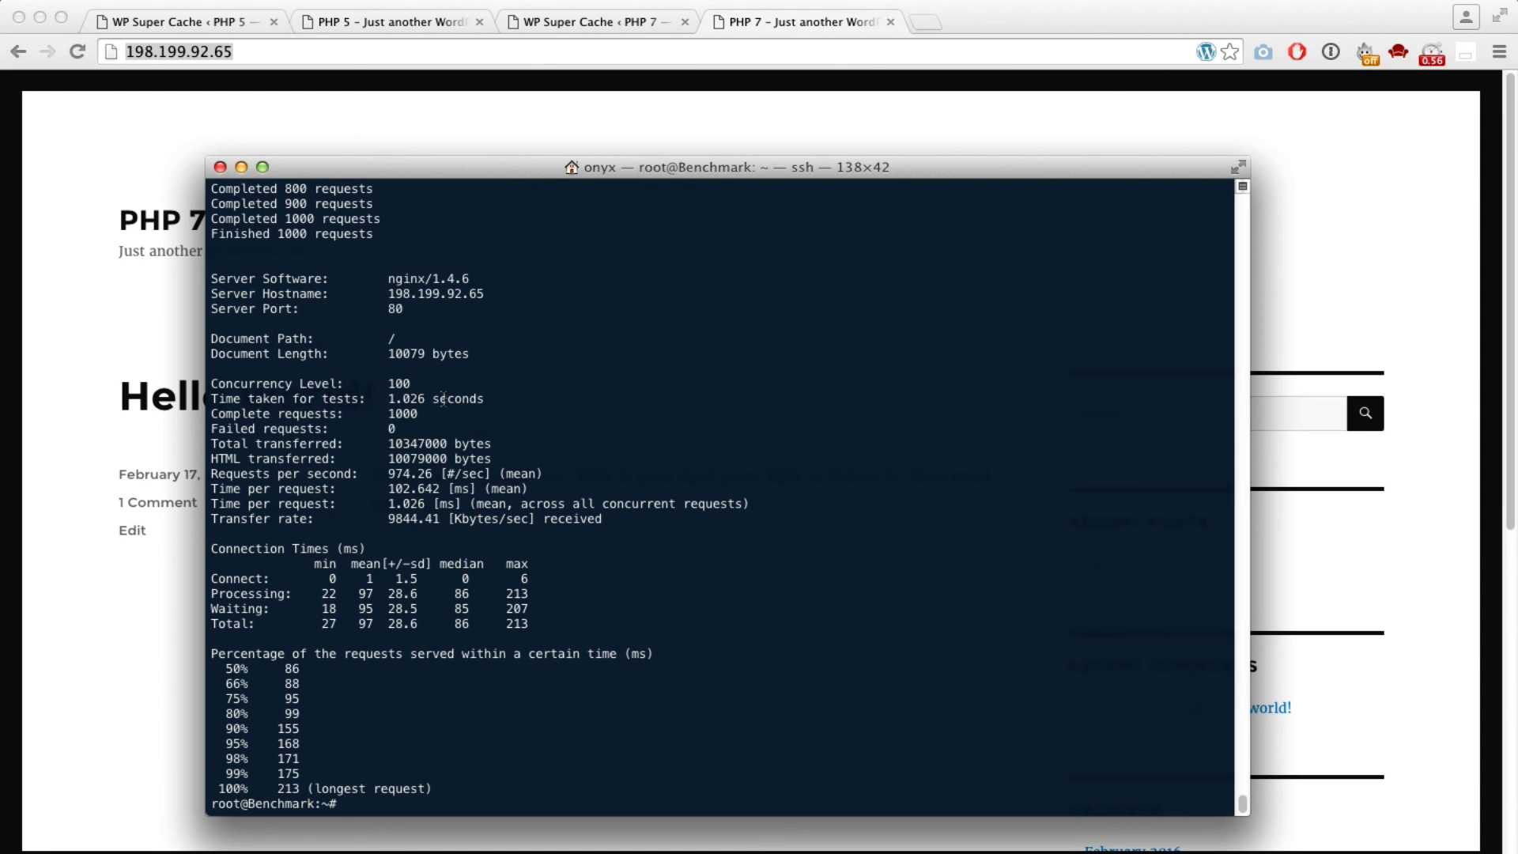
mouse_move(302, 476)
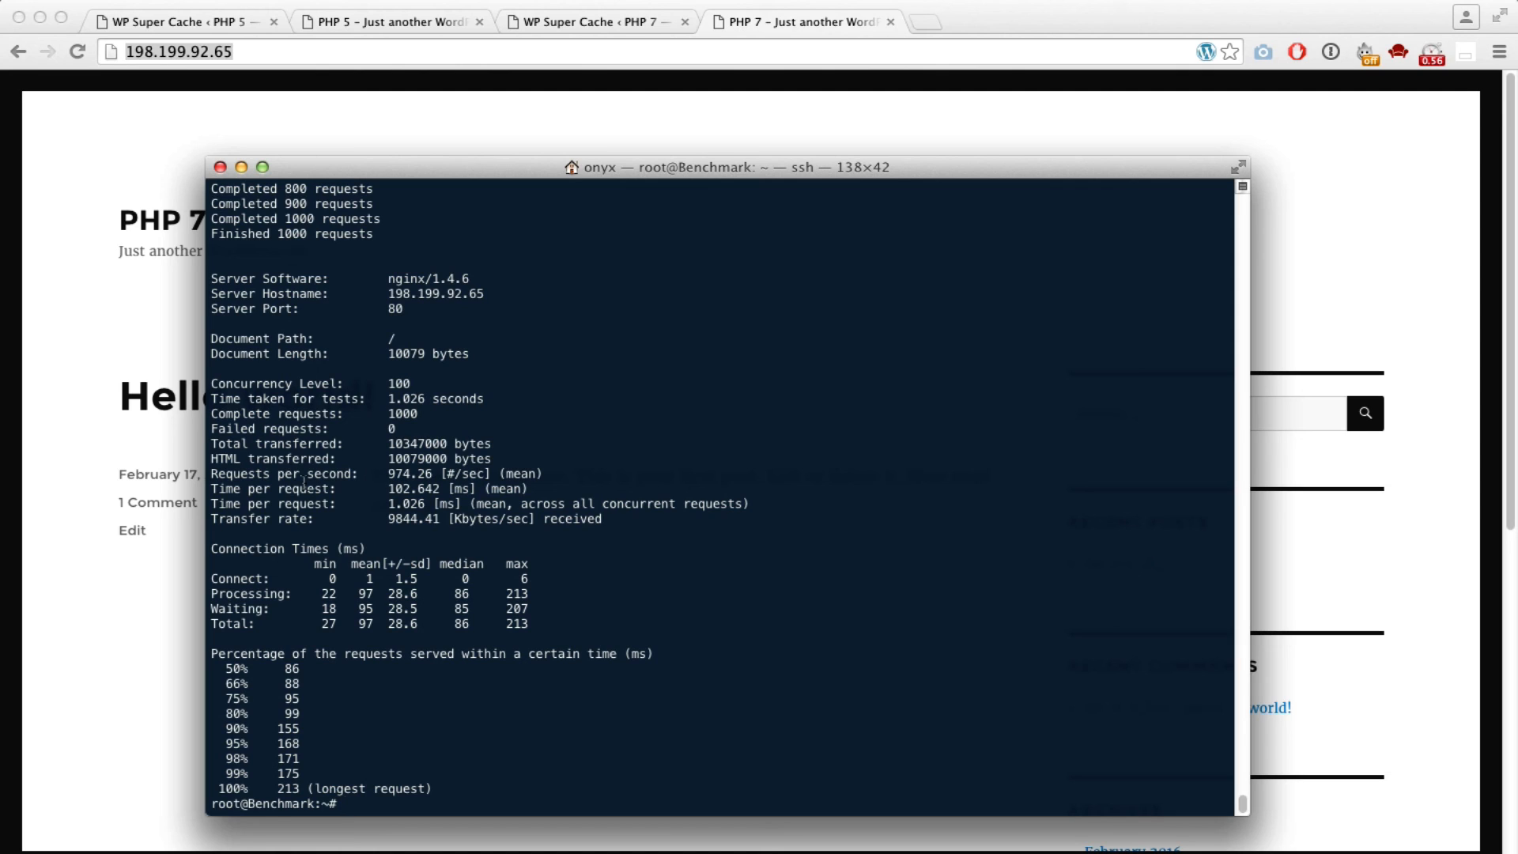